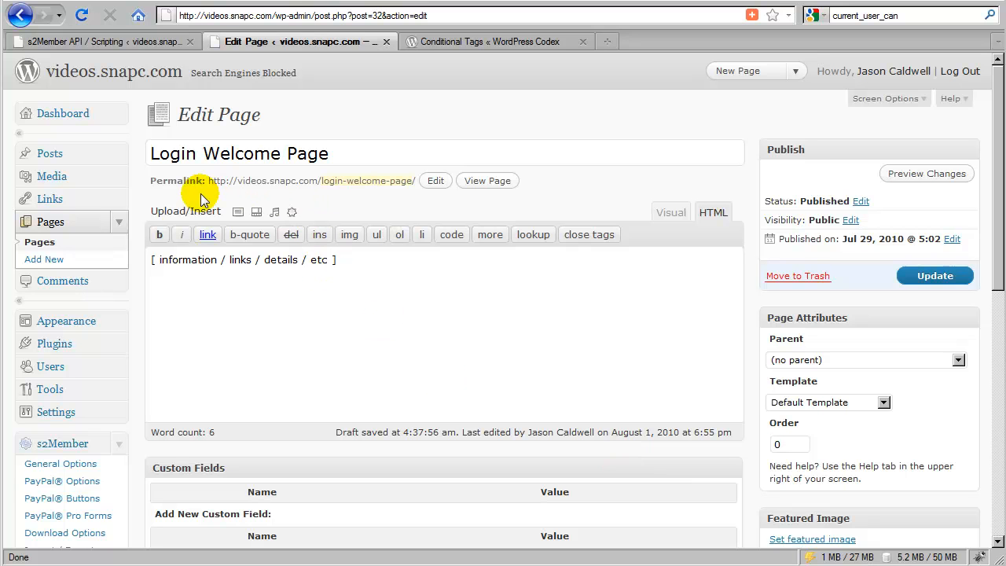
pyautogui.moveTo(196, 197)
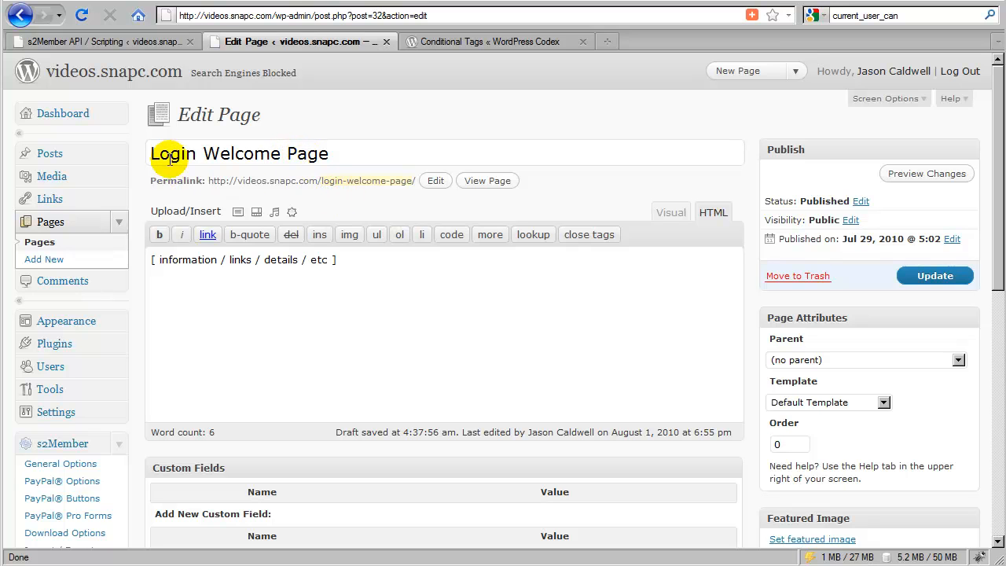
pyautogui.moveTo(256, 159)
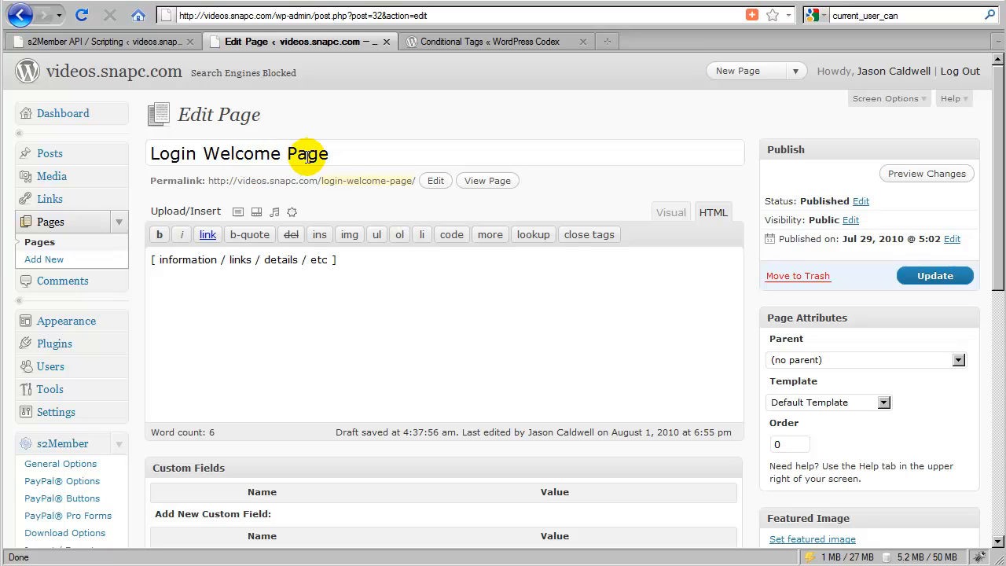
pyautogui.moveTo(338, 205)
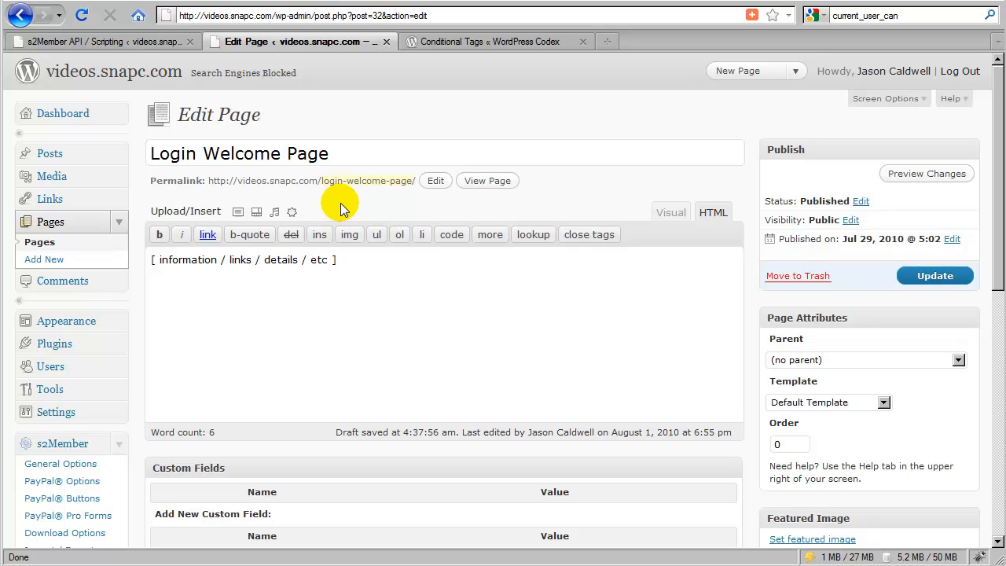
pyautogui.moveTo(333, 209)
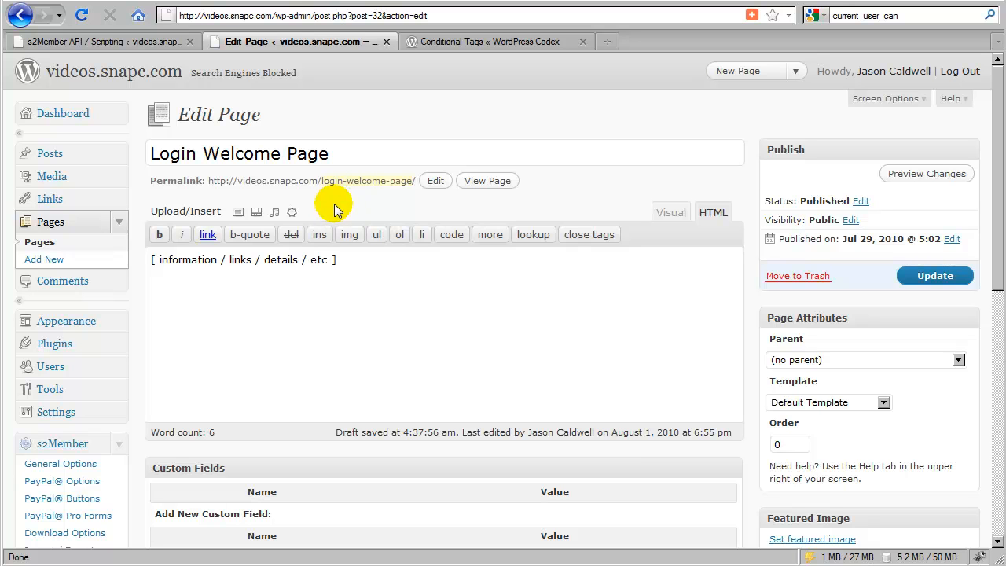
pyautogui.moveTo(335, 205)
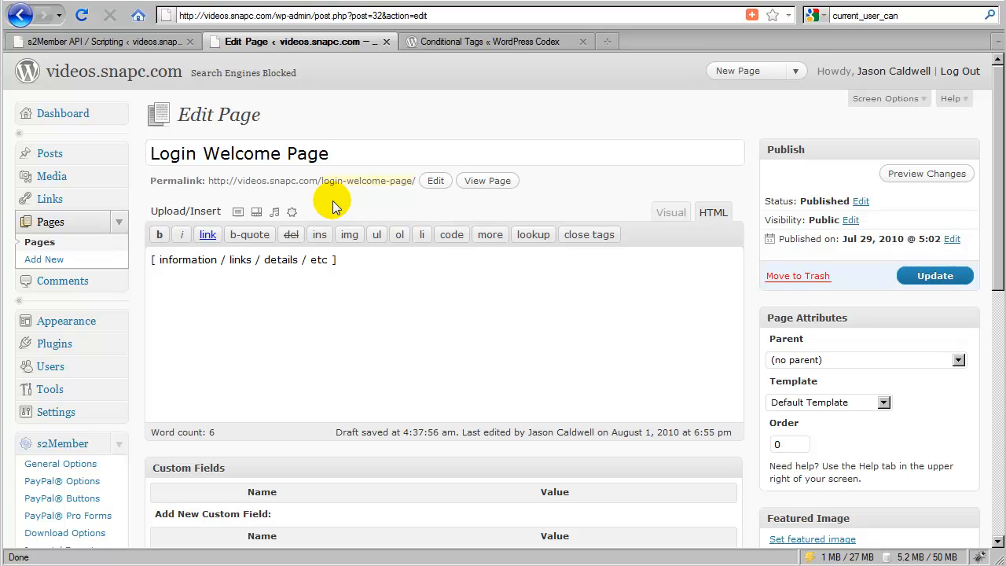
pyautogui.moveTo(293, 312)
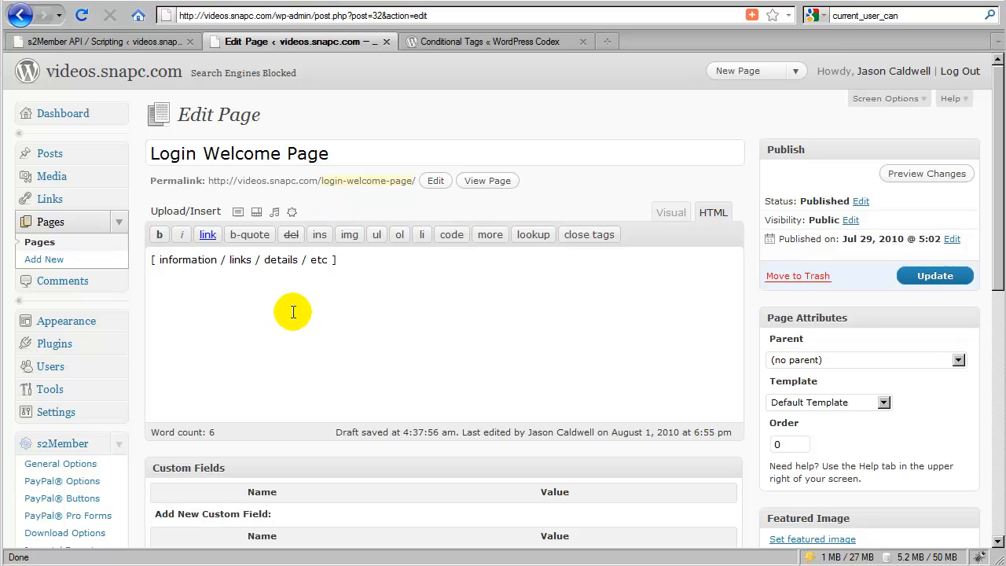
pyautogui.moveTo(353, 295)
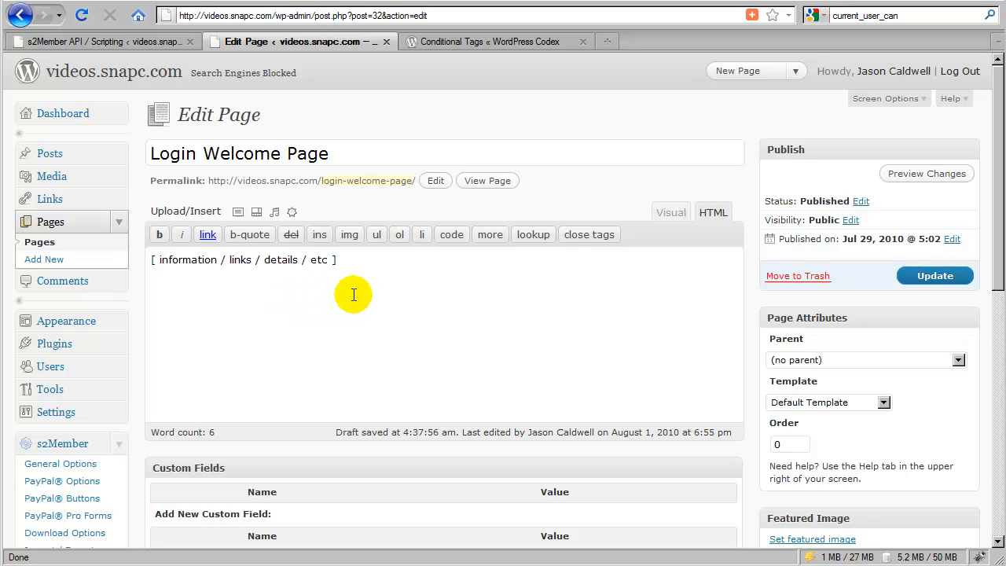
pyautogui.moveTo(340, 293)
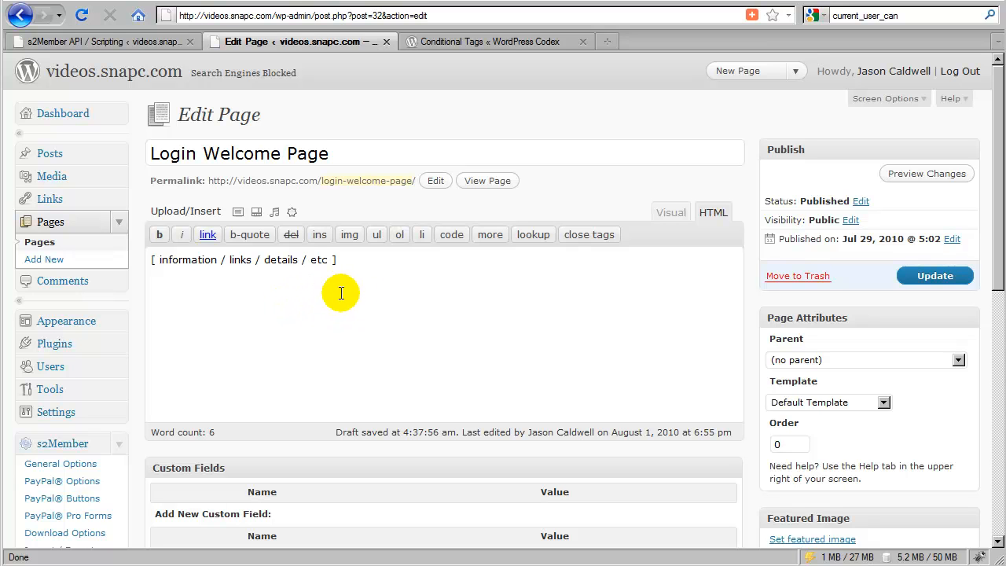
pyautogui.moveTo(294, 316)
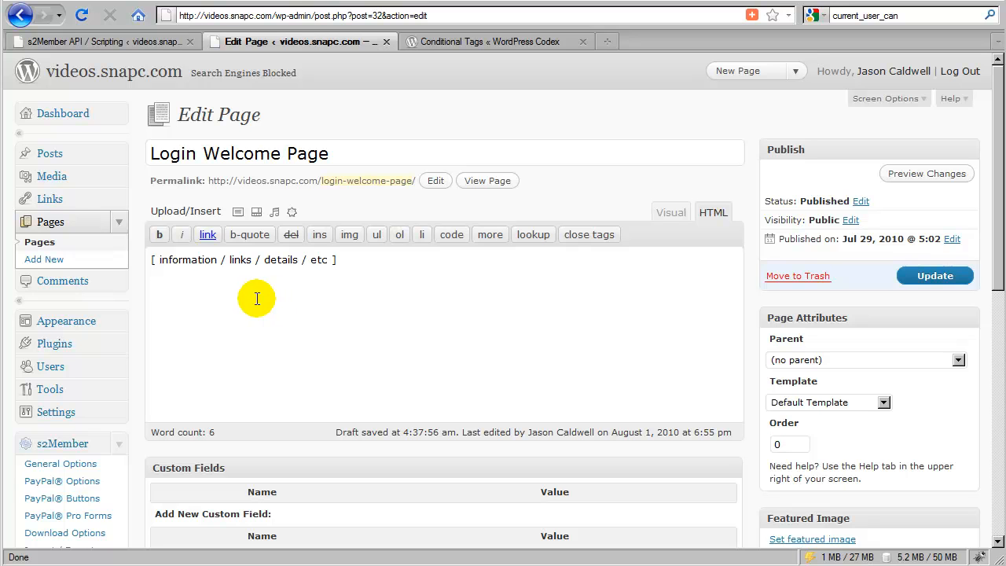
pyautogui.moveTo(276, 301)
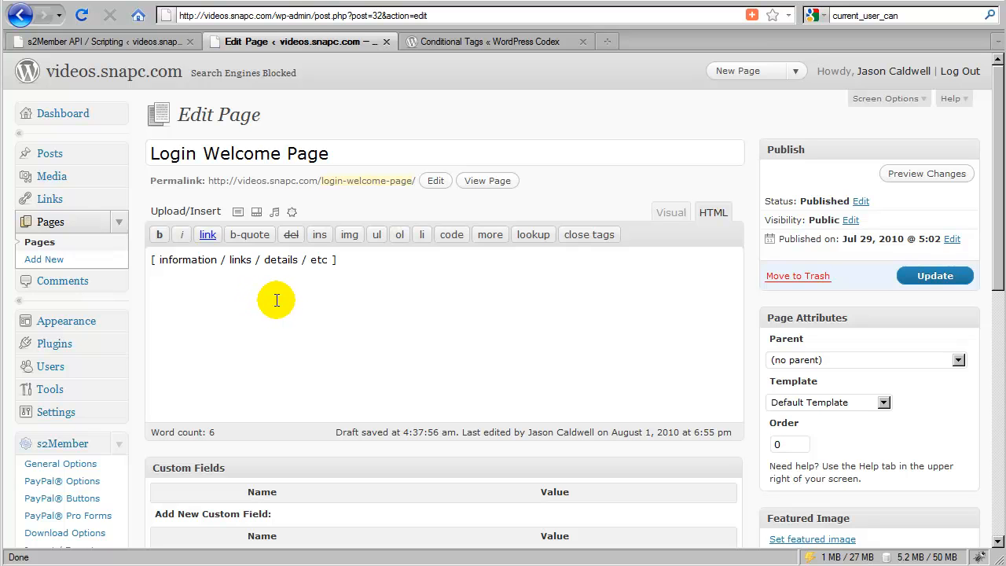
pyautogui.moveTo(157, 49)
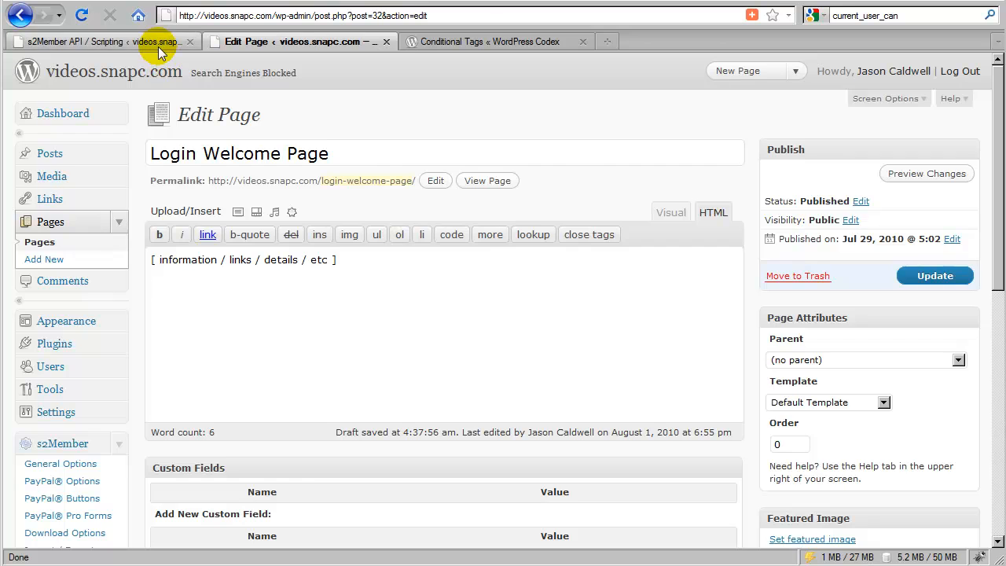
# Step: Copy s2Member's Example #3 per-membership-level conditional code, then return to the Edit Page tab
pyautogui.click(102, 41)
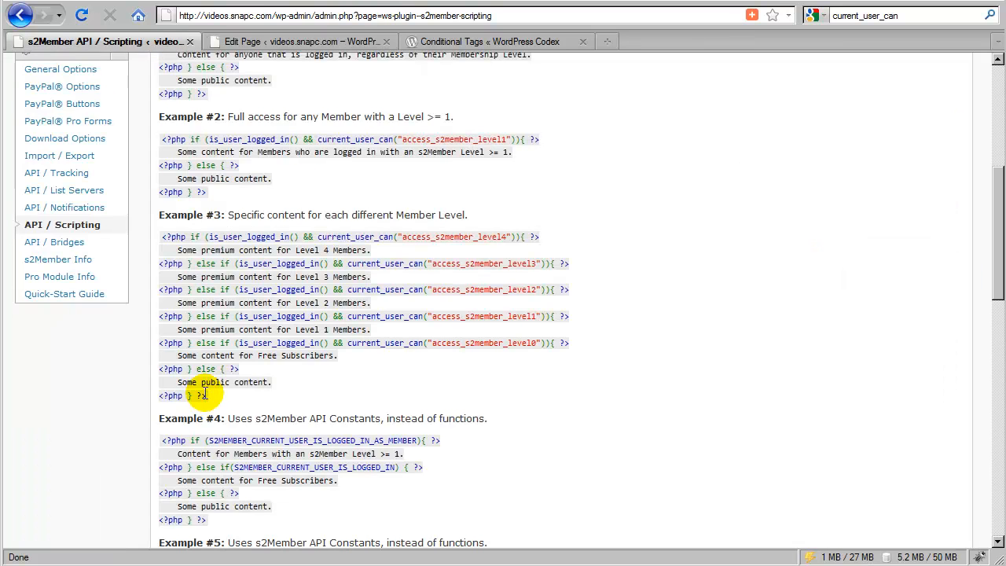
pyautogui.moveTo(200, 395); pyautogui.dragTo(158, 237)
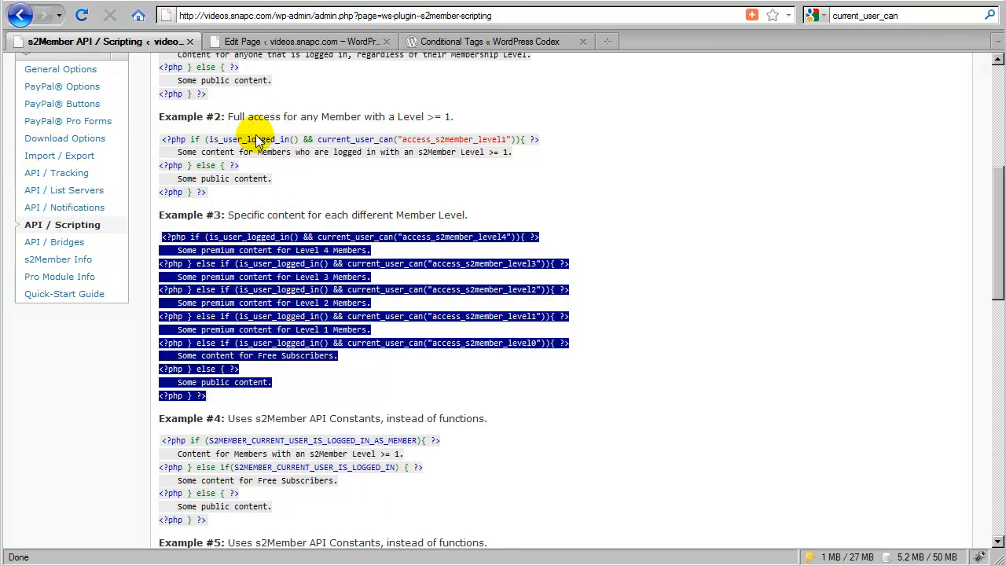
pyautogui.click(299, 40)
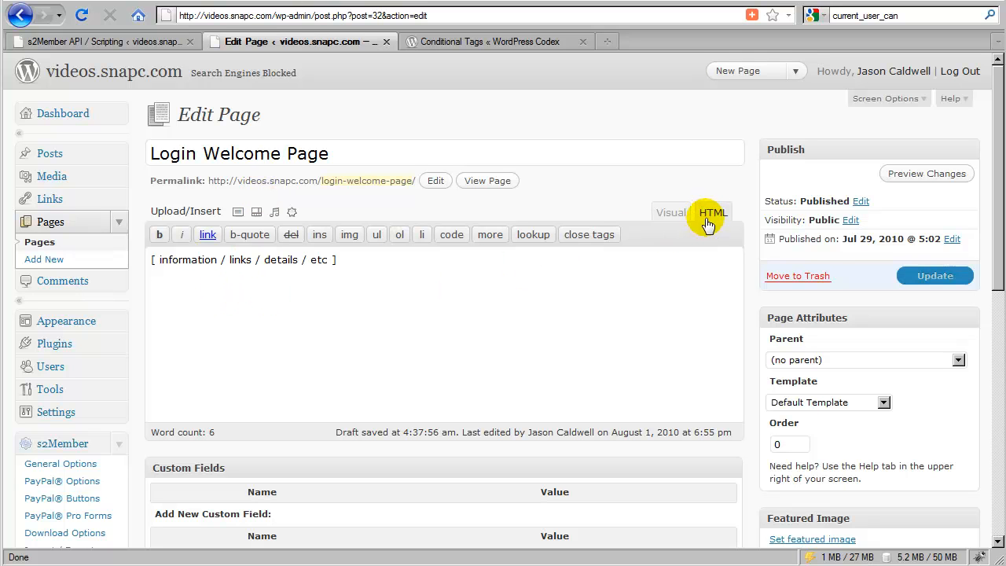
# Step: Paste the copied s2Member conditional PHP code into the Login Welcome Page HTML body
pyautogui.rightClick(193, 289)
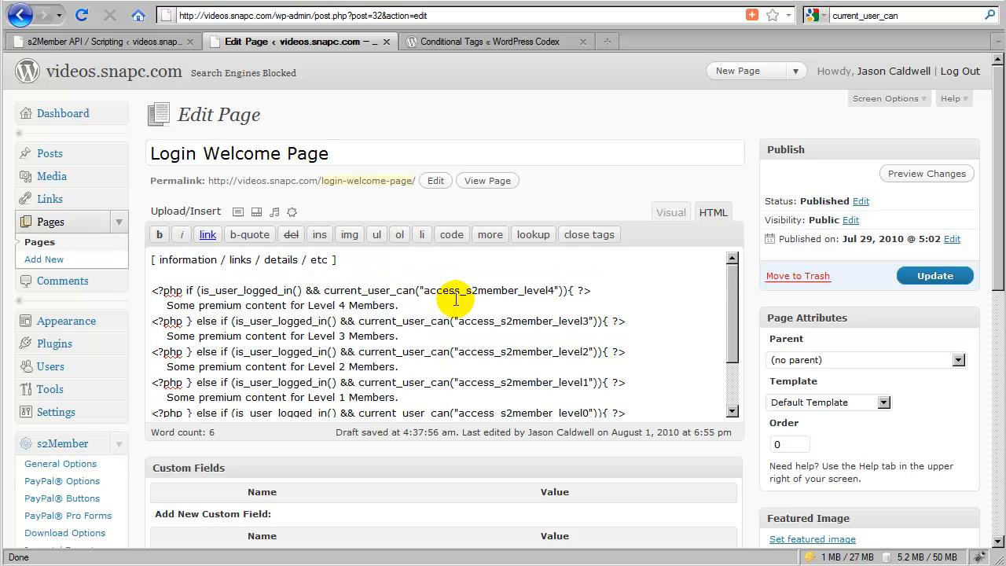
pyautogui.moveTo(114, 75)
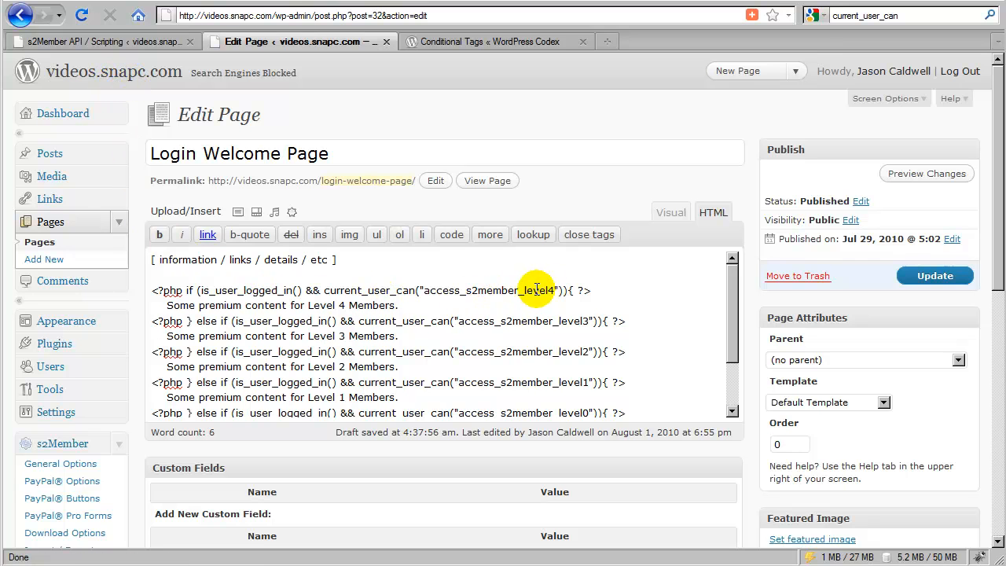
pyautogui.scroll(-3)
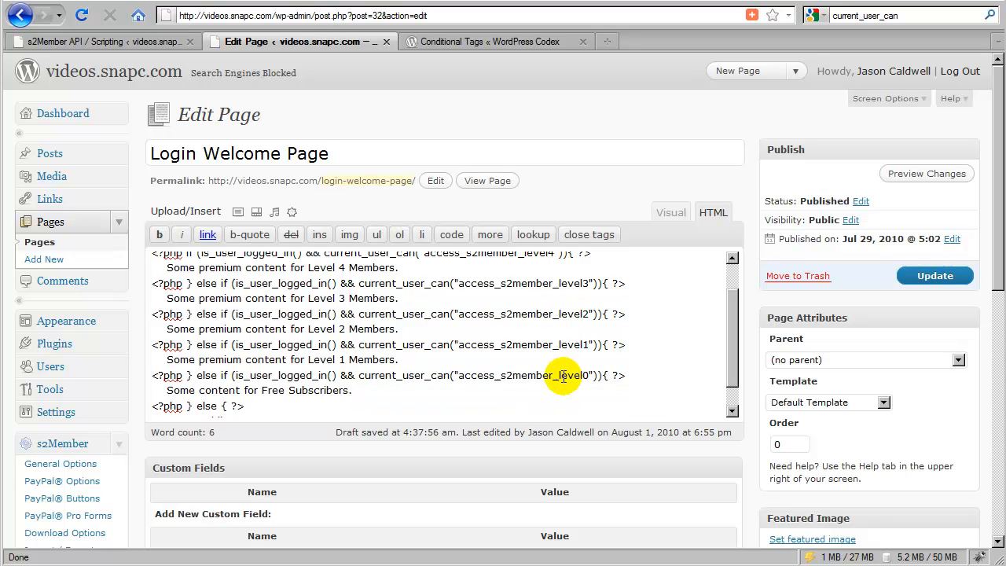
pyautogui.moveTo(540, 363)
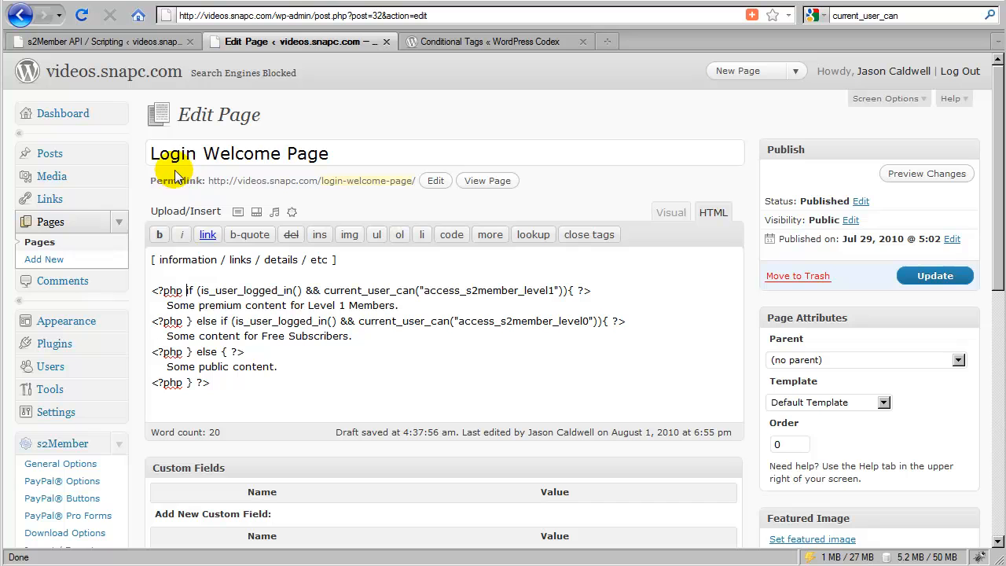
pyautogui.moveTo(250, 177)
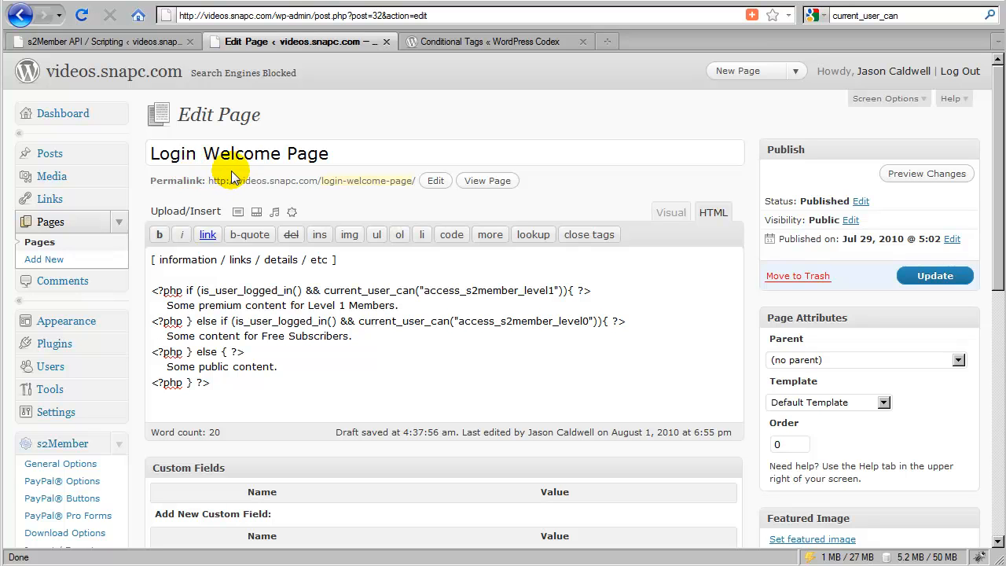
pyautogui.moveTo(259, 201)
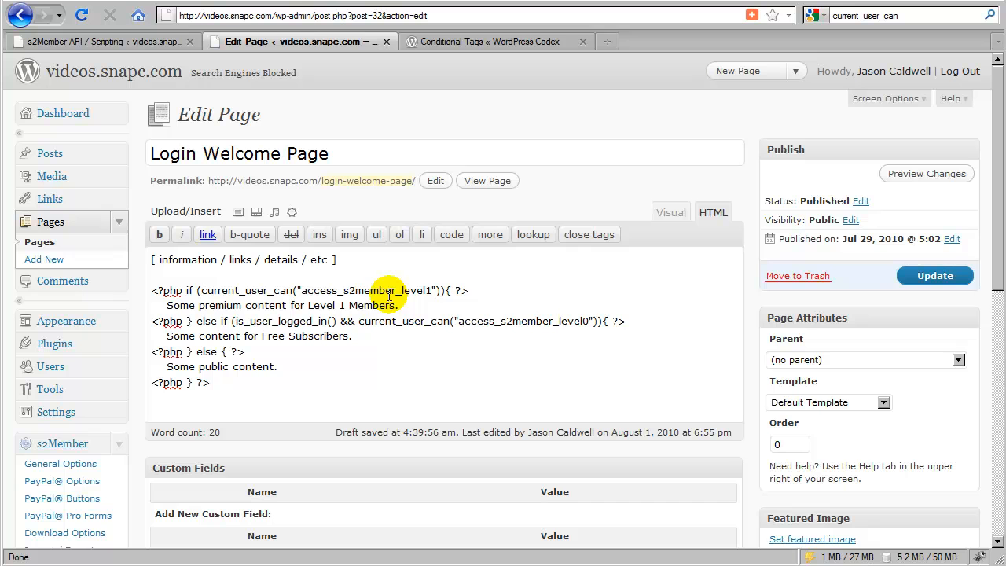
# Step: Delete the free-subscriber else-if branch and the Level 1 placeholder content line
pyautogui.moveTo(250, 305); pyautogui.dragTo(397, 305)
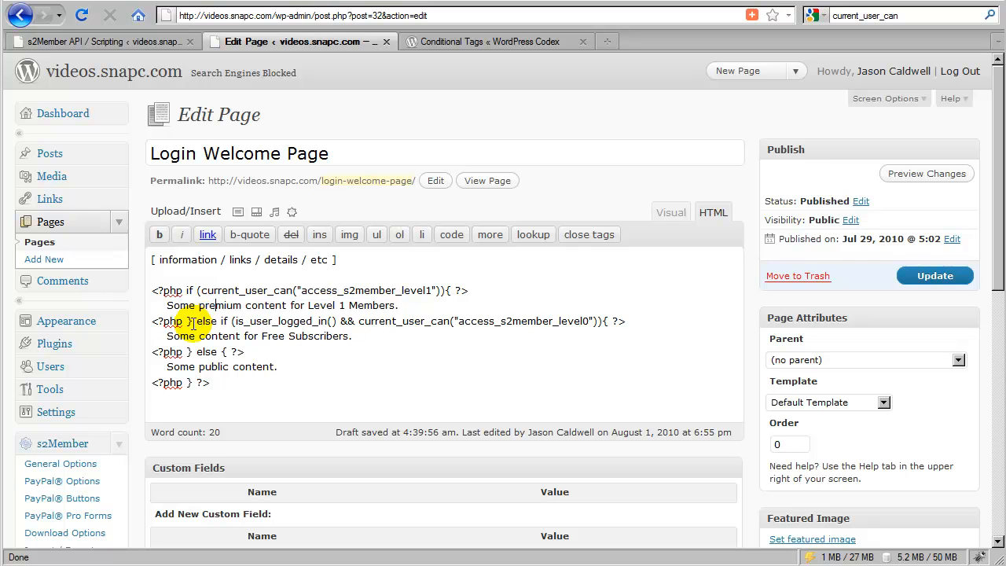
pyautogui.moveTo(439, 319)
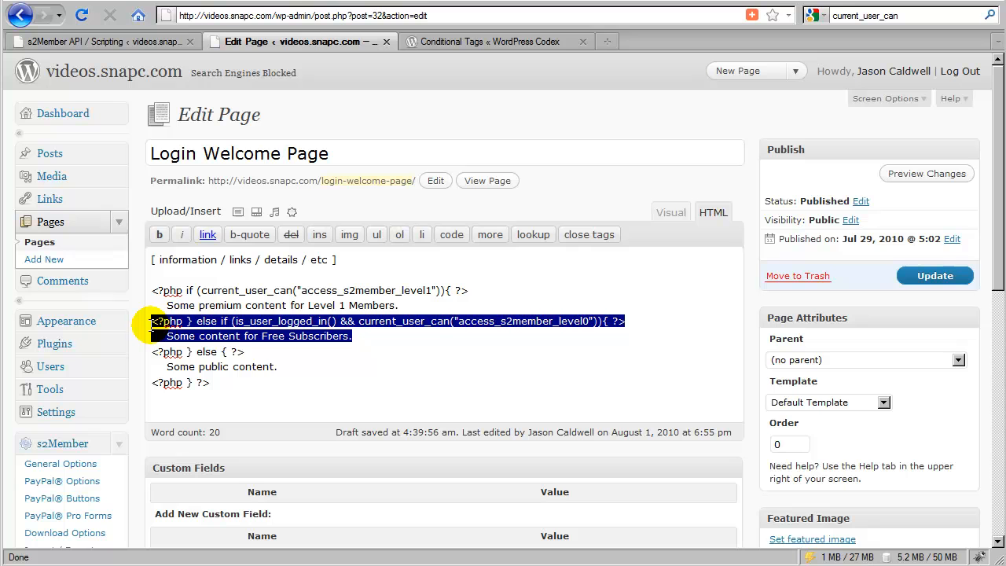
pyautogui.press('Delete')
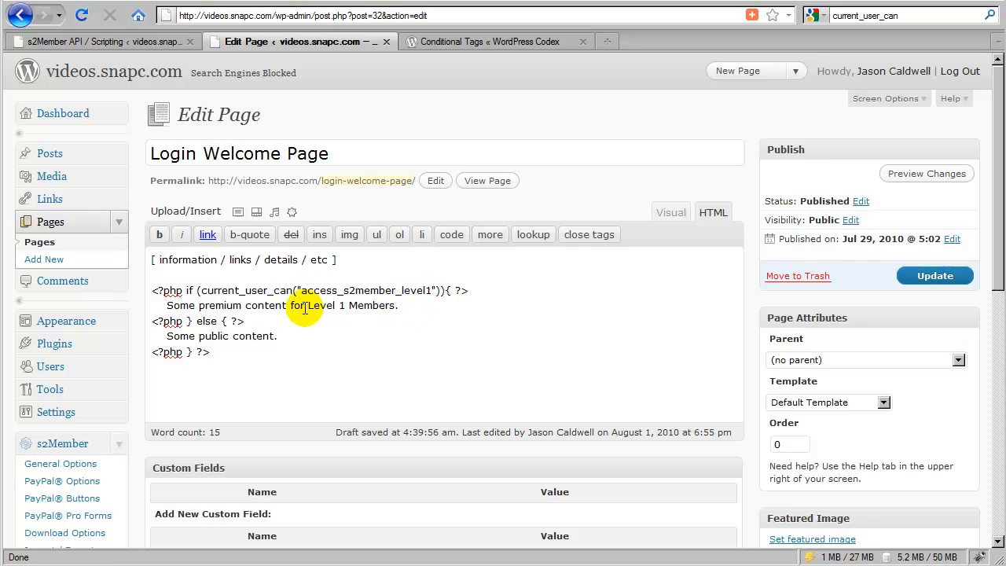
pyautogui.moveTo(265, 337)
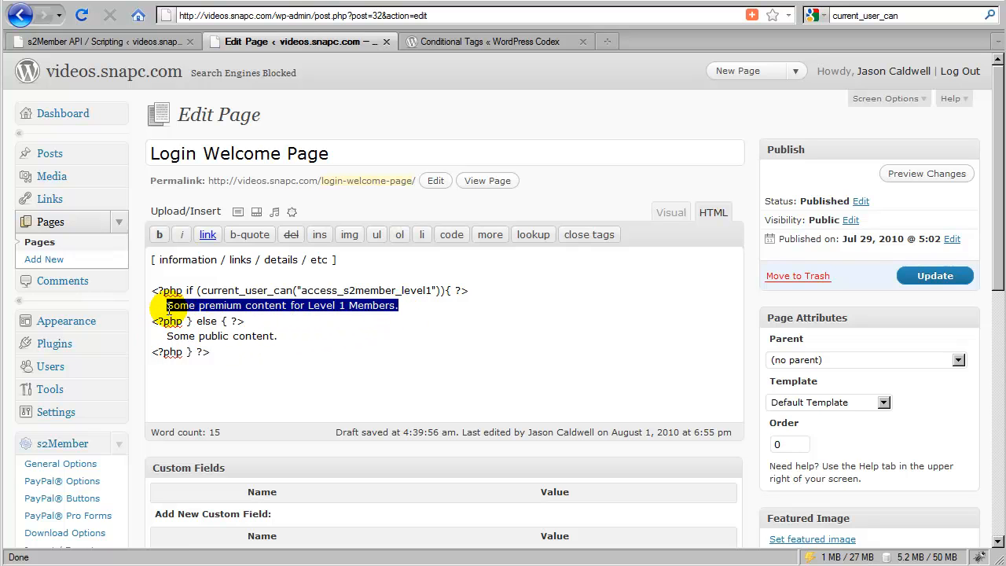
pyautogui.press('Delete')
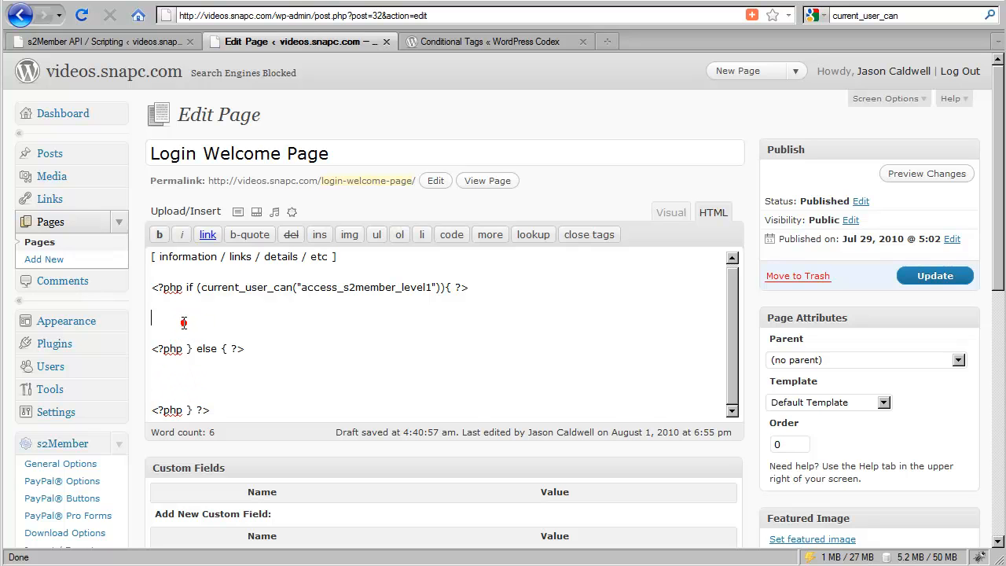
# Step: Place the cursor in the empty Level 1 branch and switch to the Visual editor
pyautogui.click(177, 376)
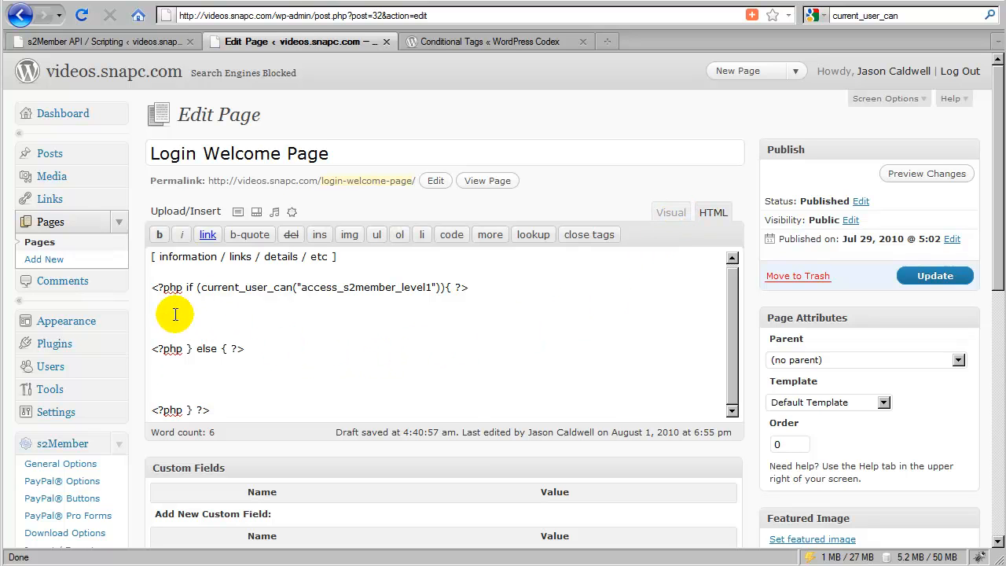
pyautogui.moveTo(205, 315)
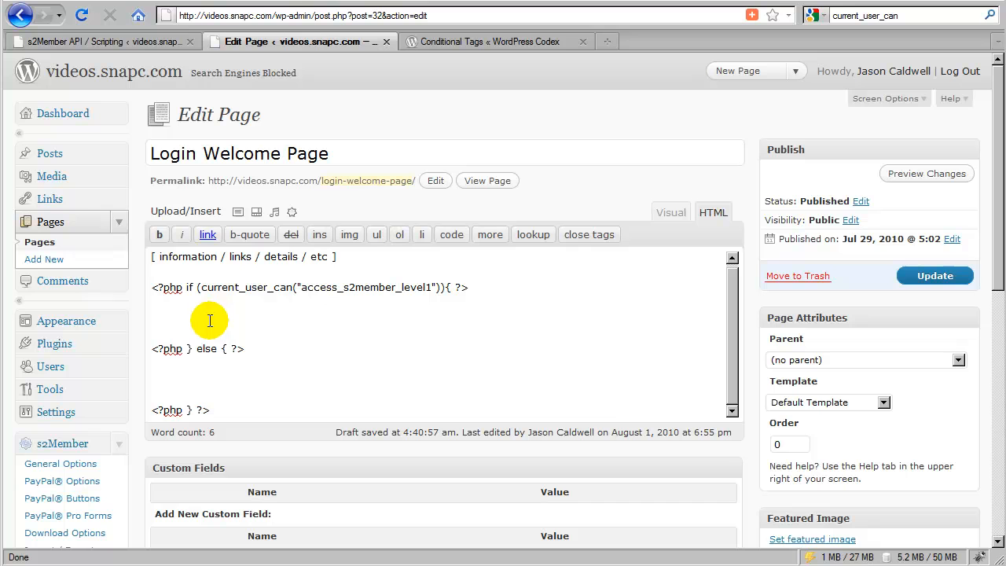
pyautogui.moveTo(700, 253)
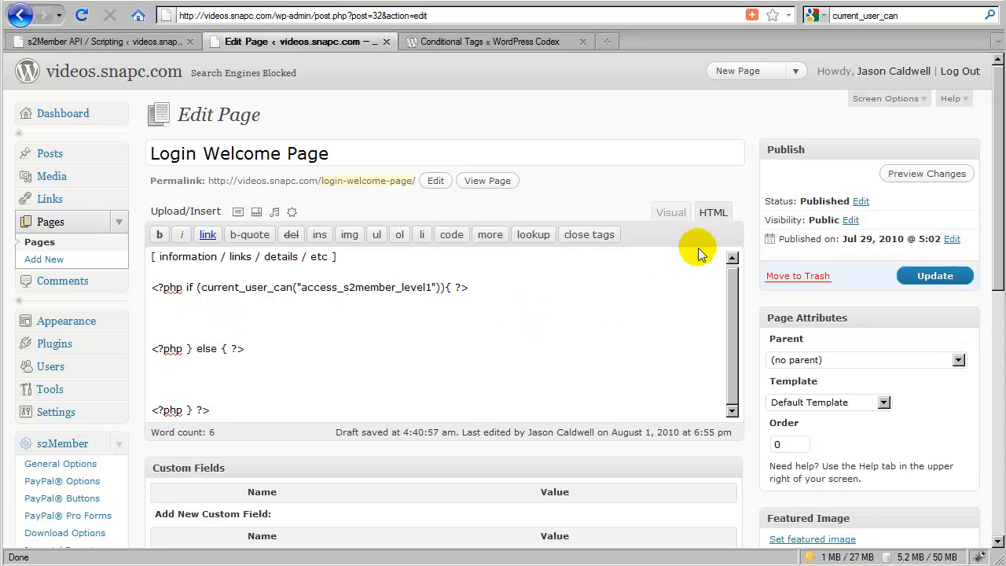
pyautogui.moveTo(692, 237)
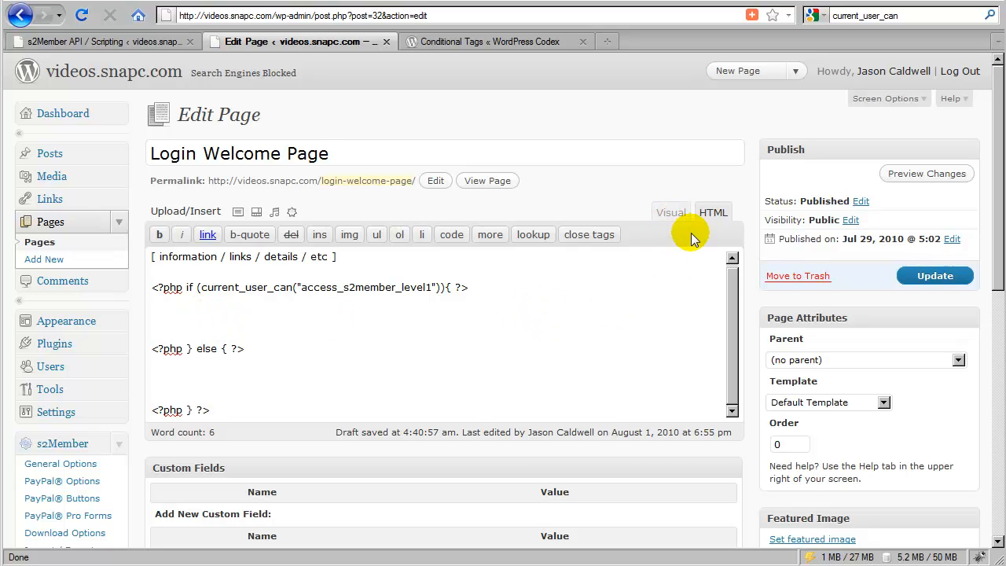
pyautogui.moveTo(656, 238)
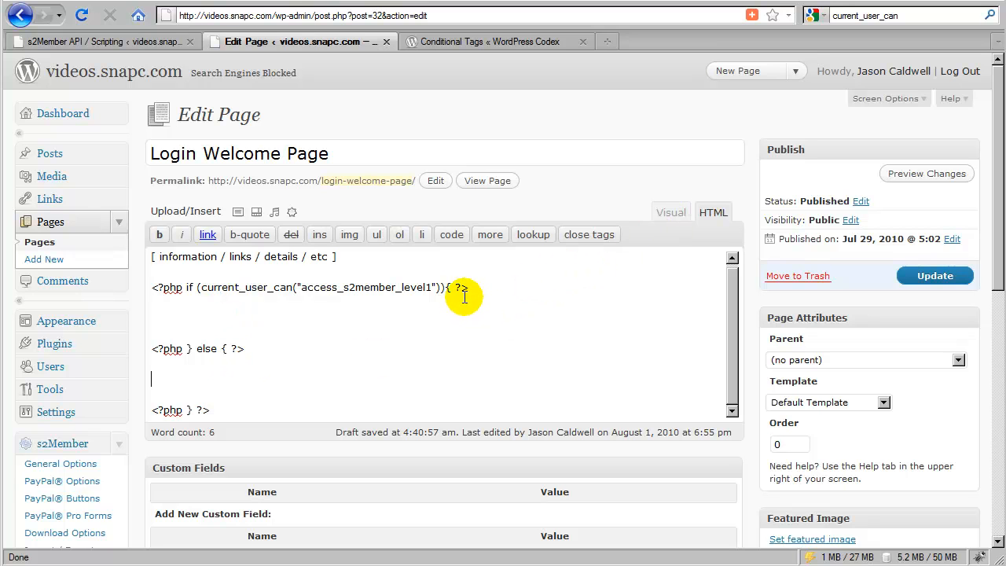
pyautogui.moveTo(287, 319)
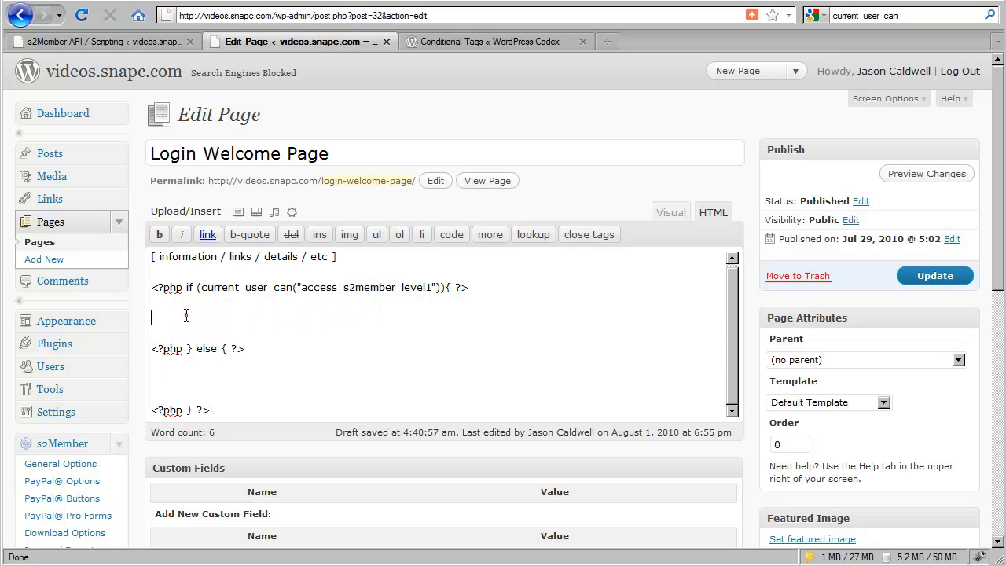
pyautogui.moveTo(508, 332)
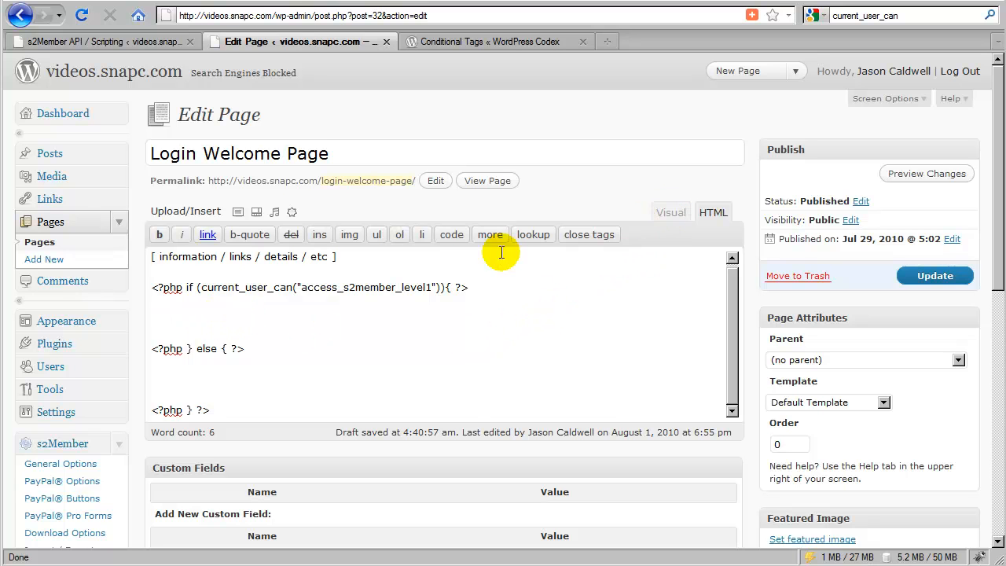
pyautogui.click(670, 212)
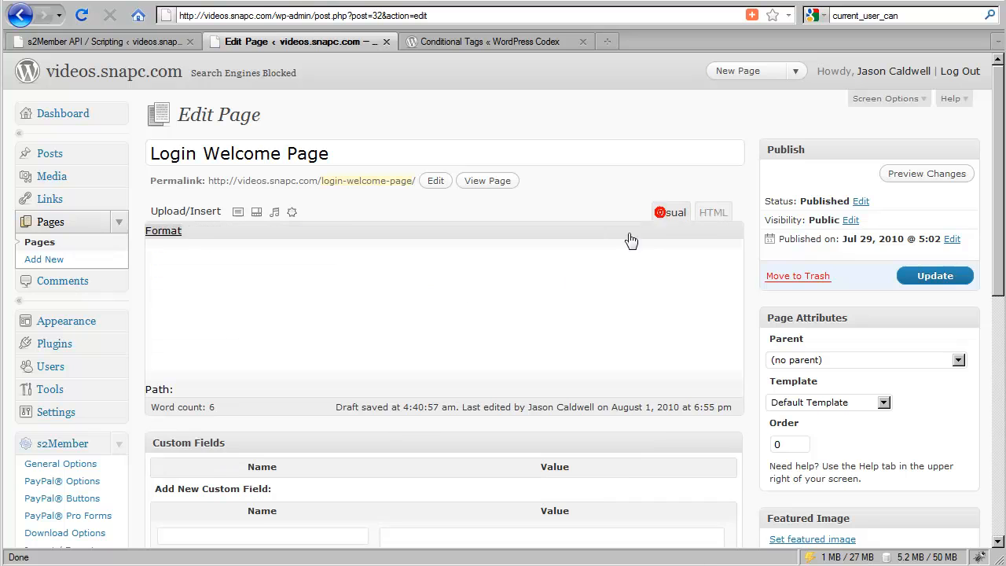
# Step: Review the page content in Visual view, then return to the HTML code view
pyautogui.click(670, 213)
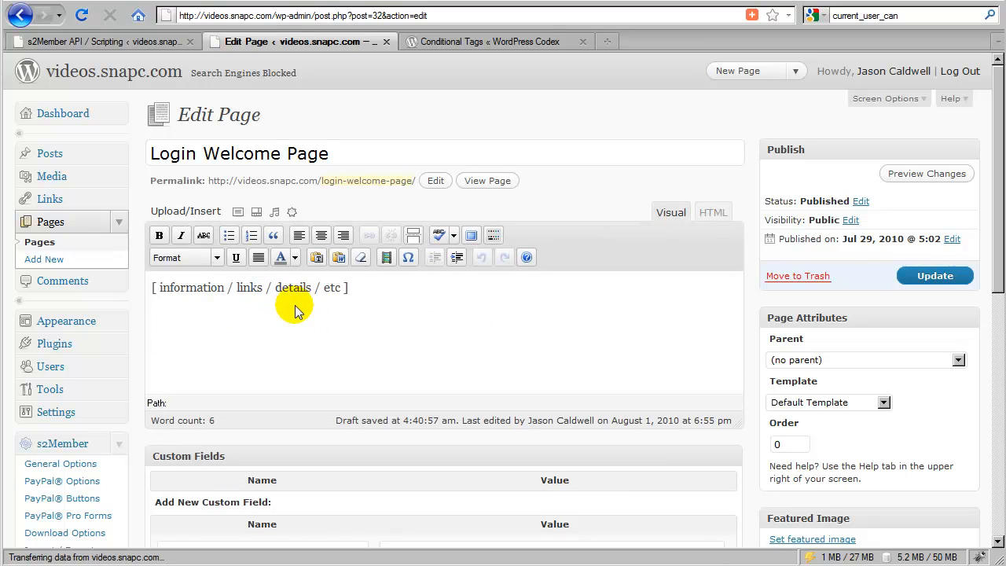
pyautogui.moveTo(348, 349)
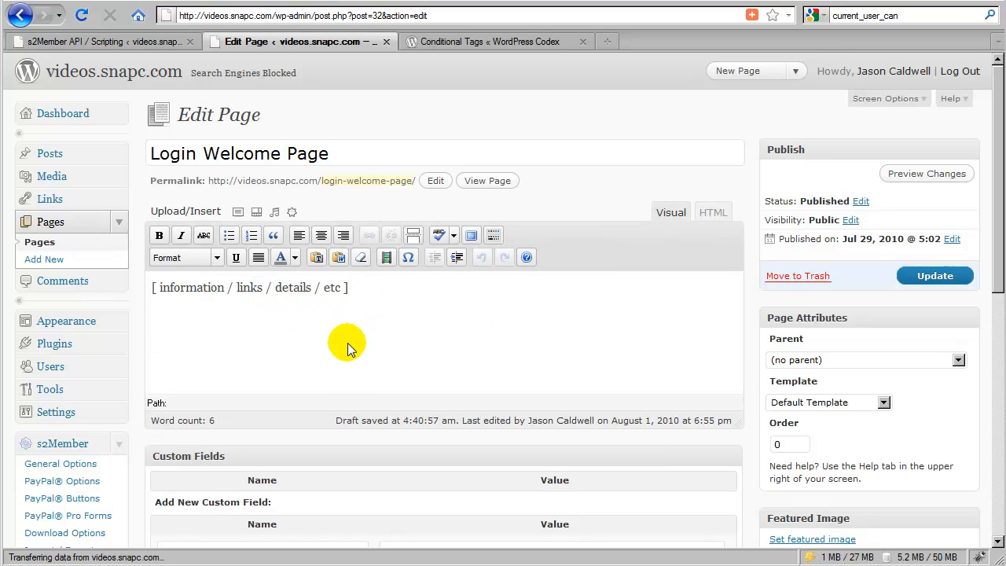
pyautogui.moveTo(358, 323)
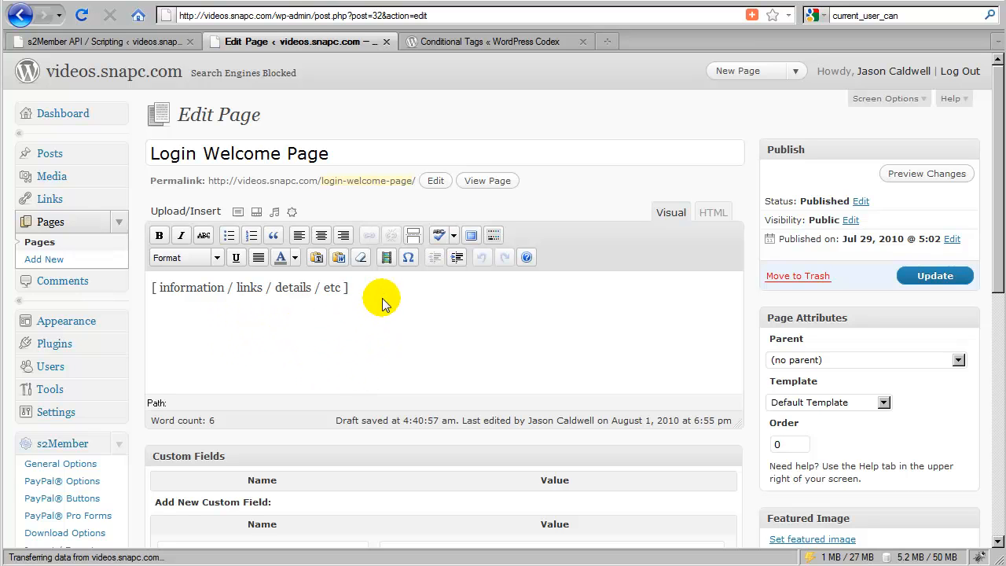
pyautogui.moveTo(327, 354)
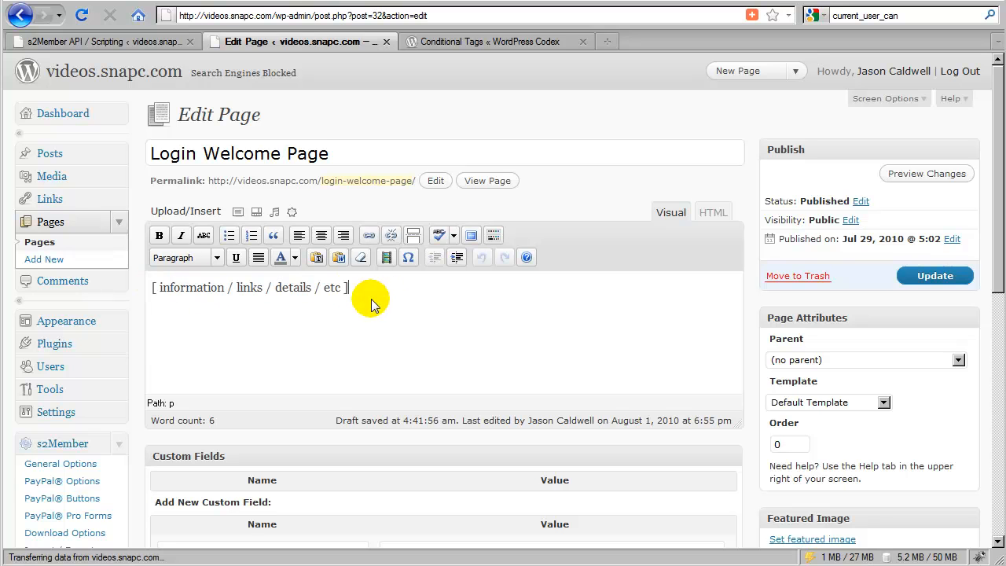
pyautogui.moveTo(301, 360)
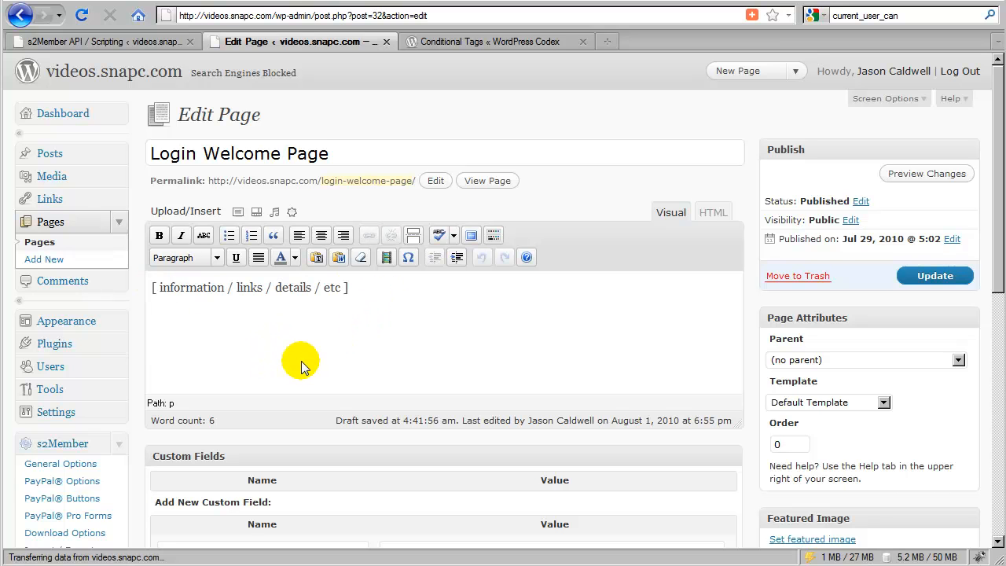
pyautogui.moveTo(256, 290)
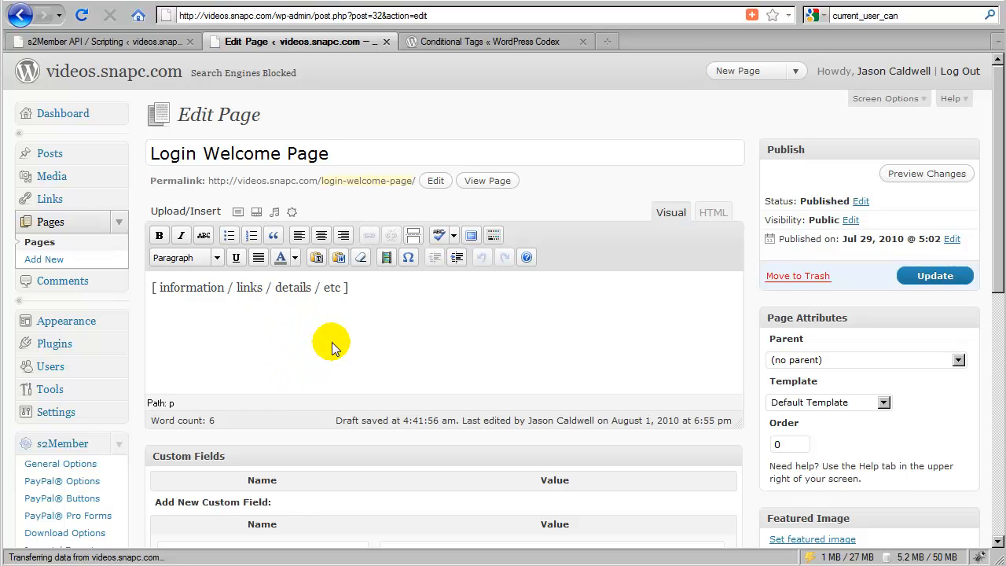
pyautogui.moveTo(312, 299)
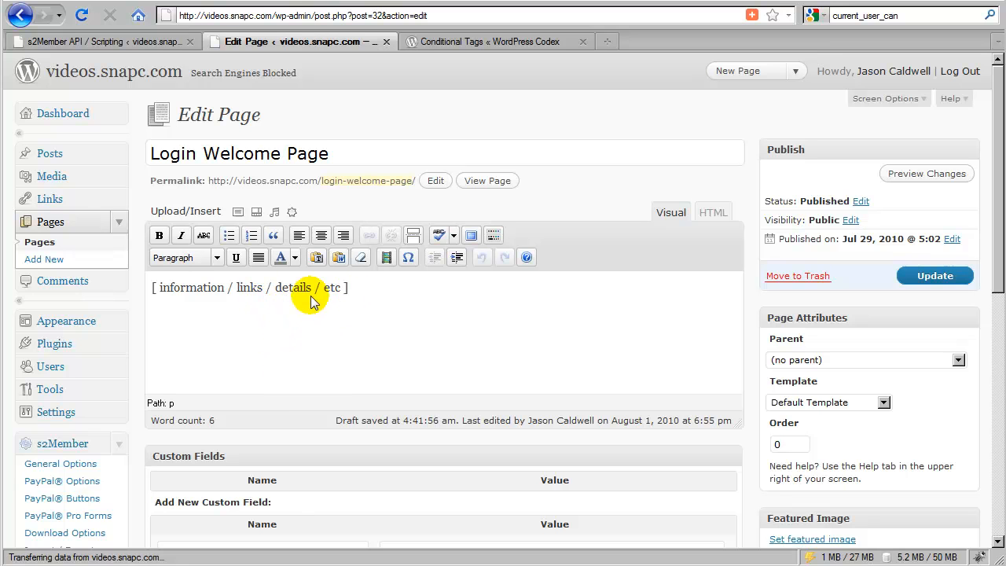
pyautogui.moveTo(262, 361)
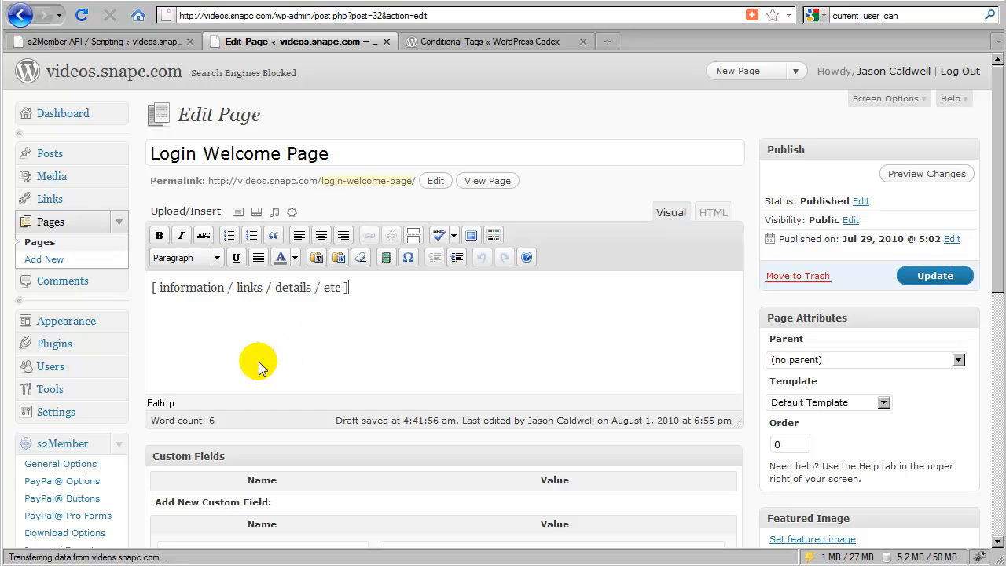
pyautogui.moveTo(357, 293)
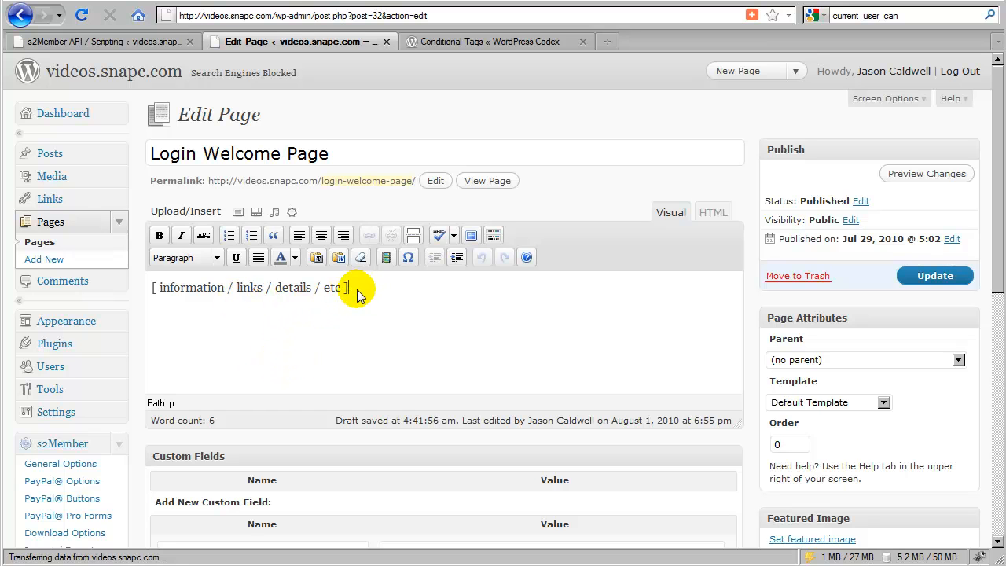
pyautogui.moveTo(303, 347)
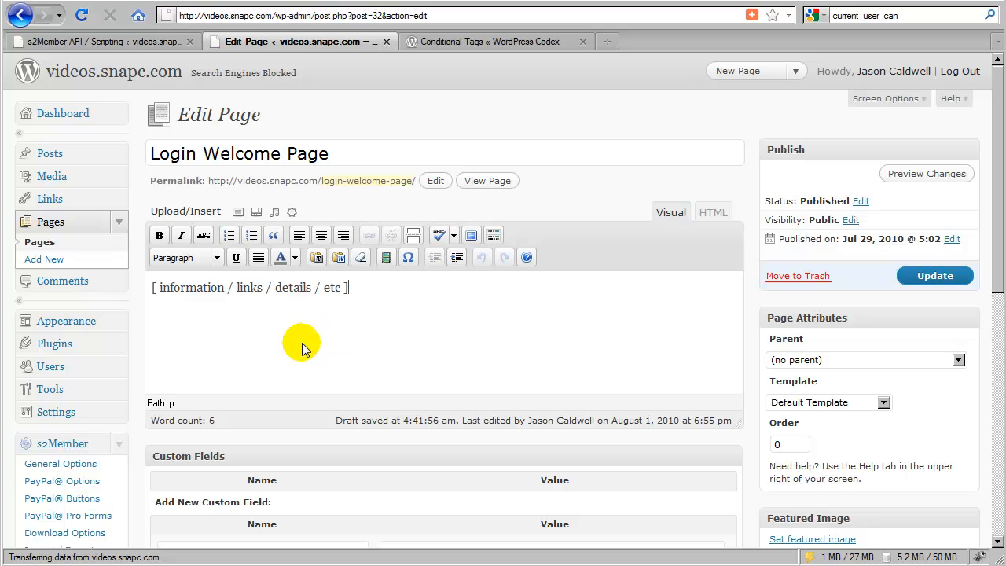
pyautogui.moveTo(316, 367)
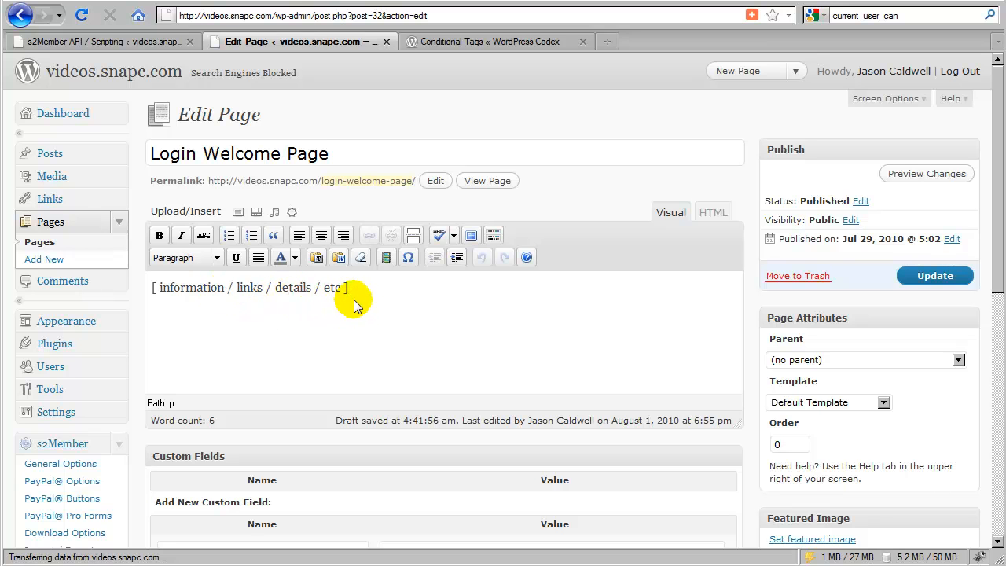
pyautogui.click(701, 212)
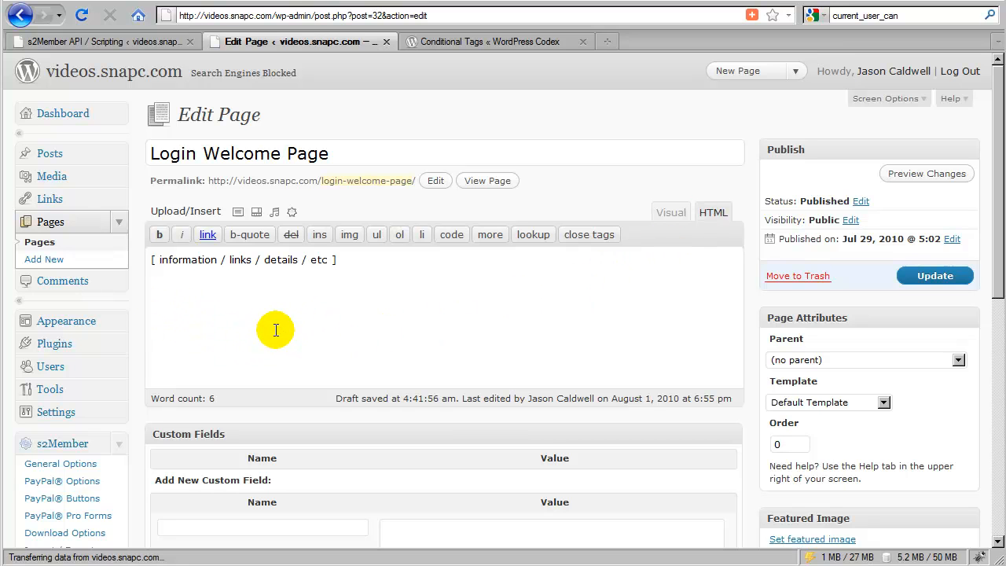
pyautogui.moveTo(236, 325)
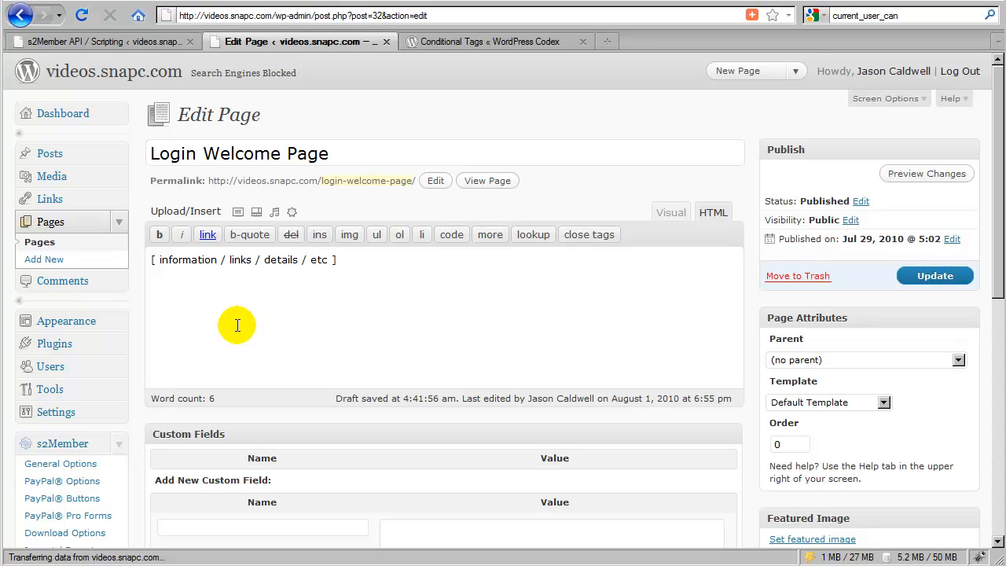
pyautogui.moveTo(161, 311)
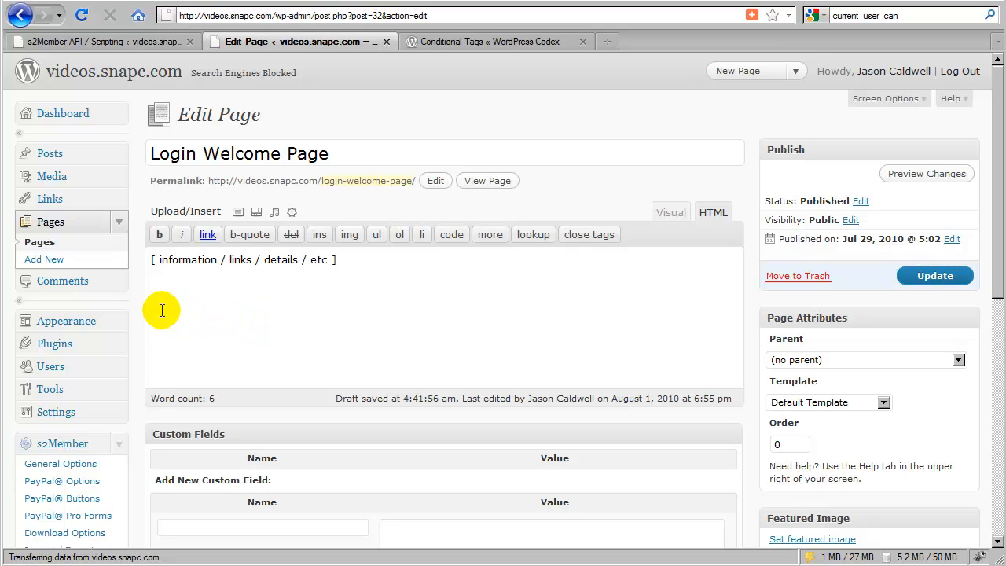
pyautogui.moveTo(281, 313)
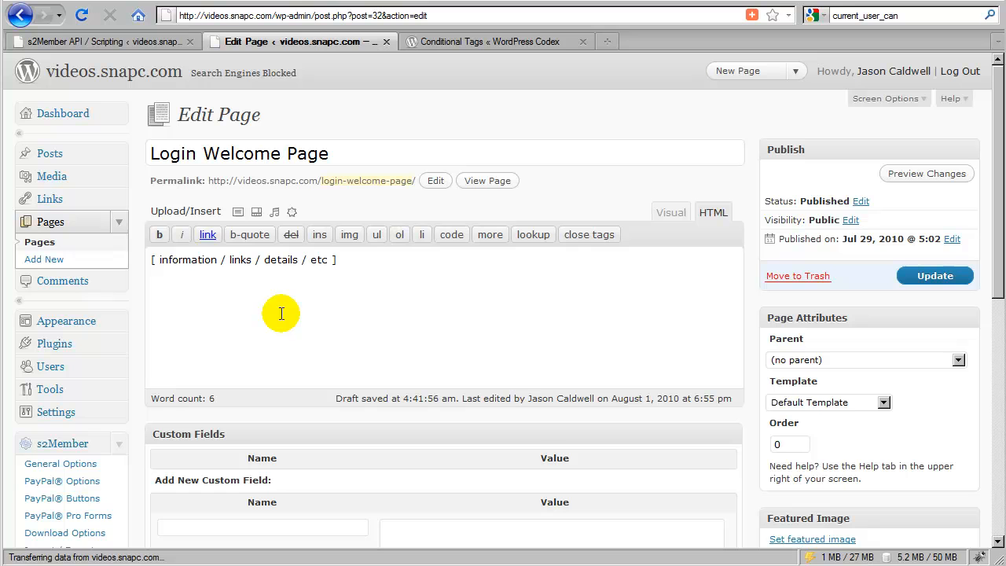
pyautogui.moveTo(311, 309)
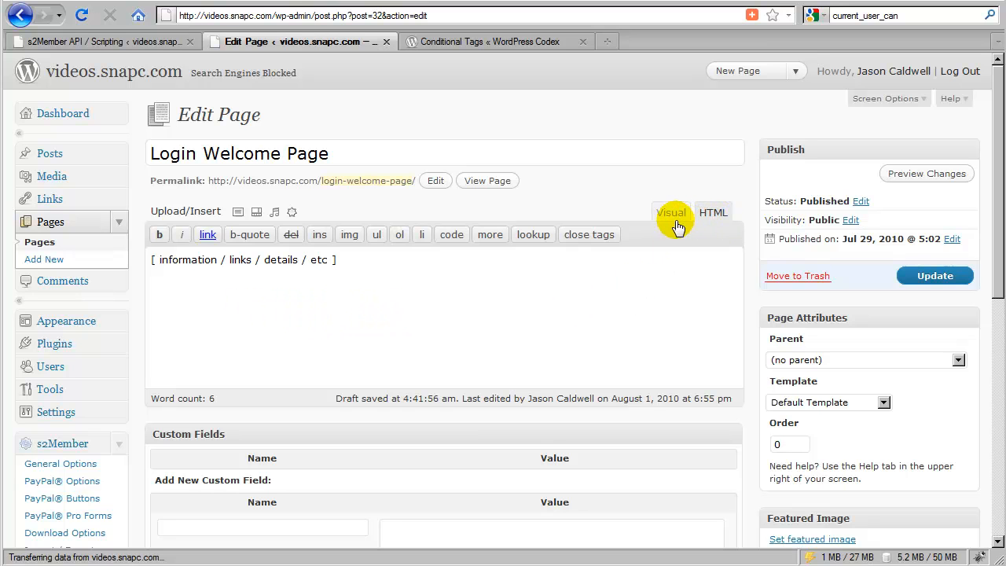
pyautogui.moveTo(684, 224)
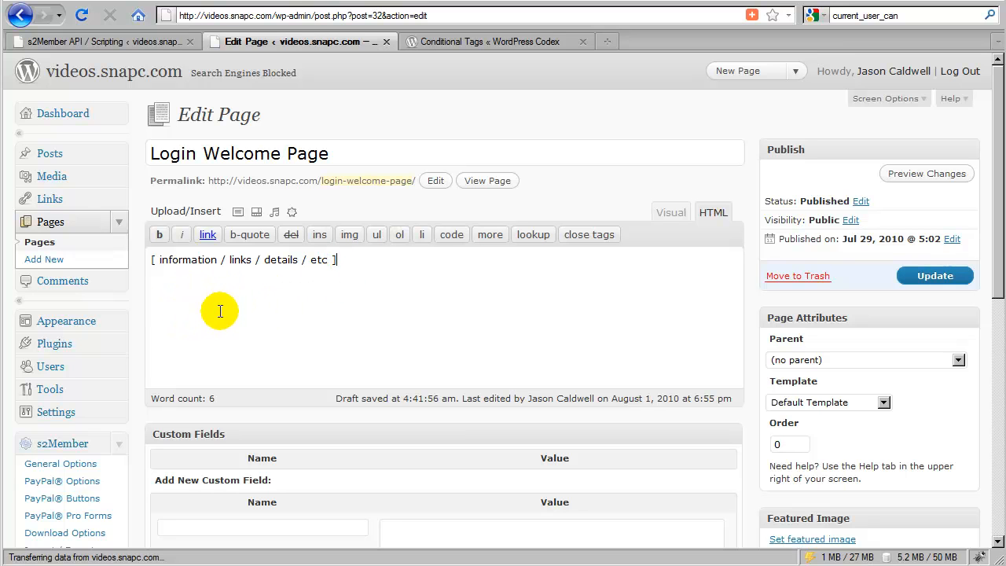
pyautogui.moveTo(268, 319)
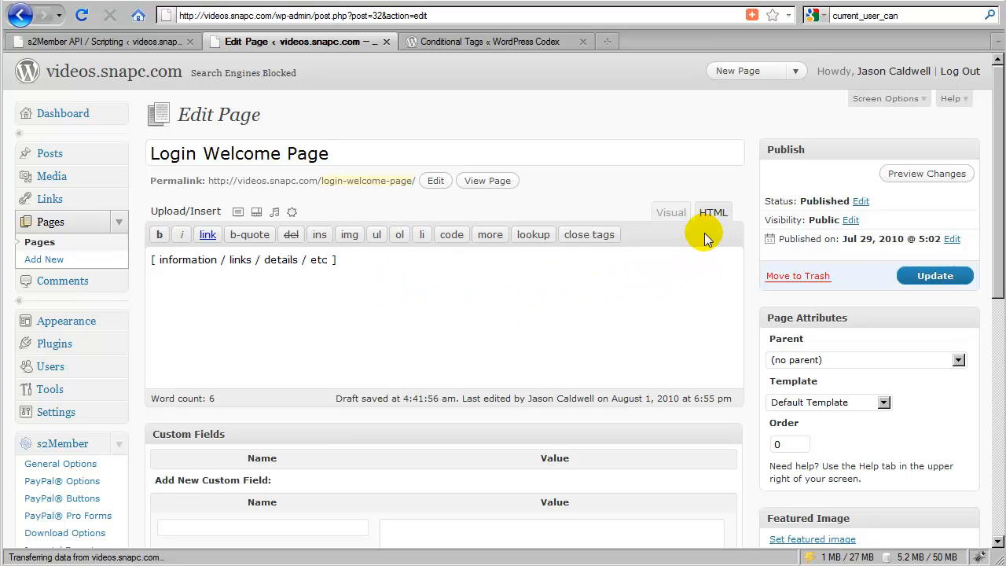
pyautogui.moveTo(667, 223)
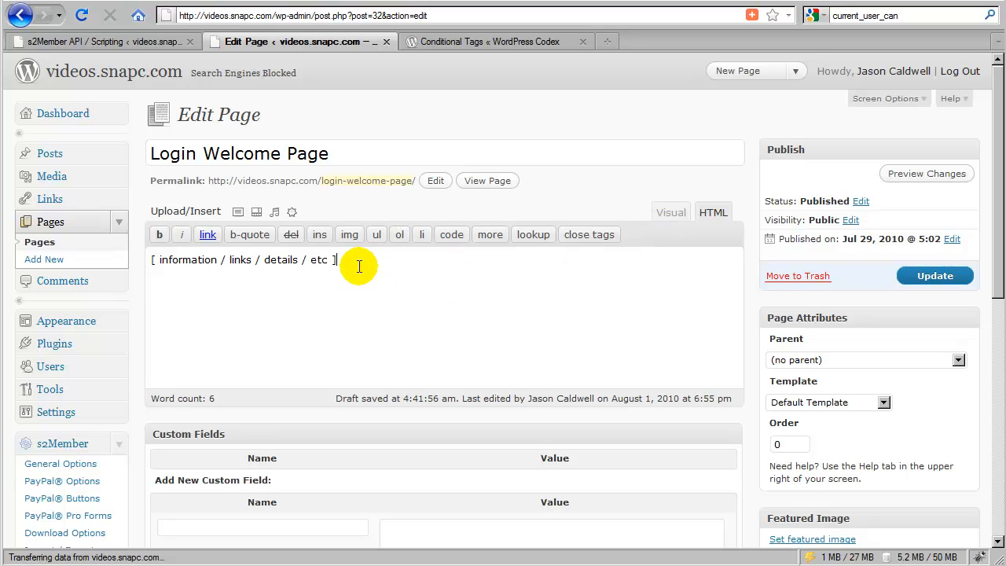
pyautogui.moveTo(343, 262)
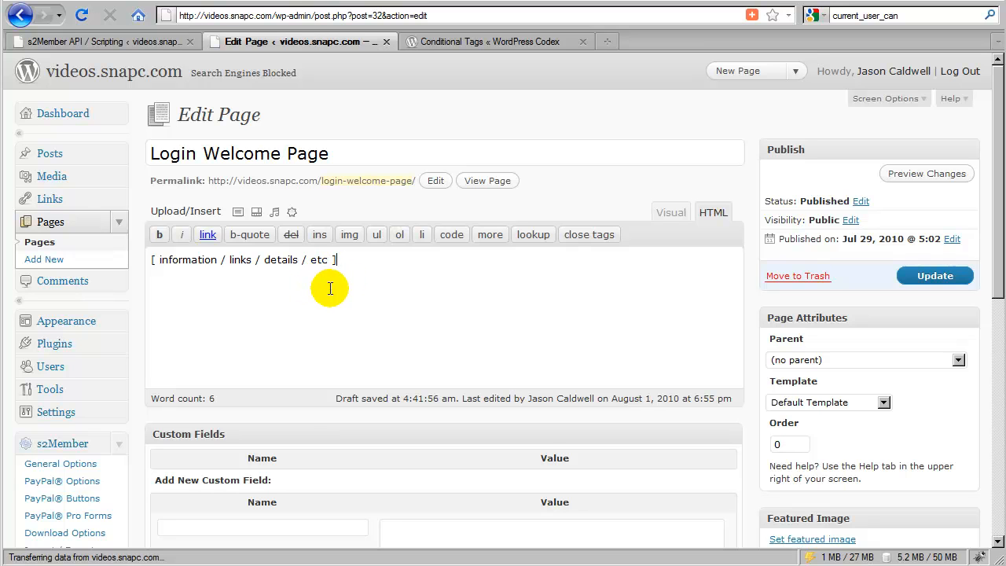
pyautogui.moveTo(414, 266)
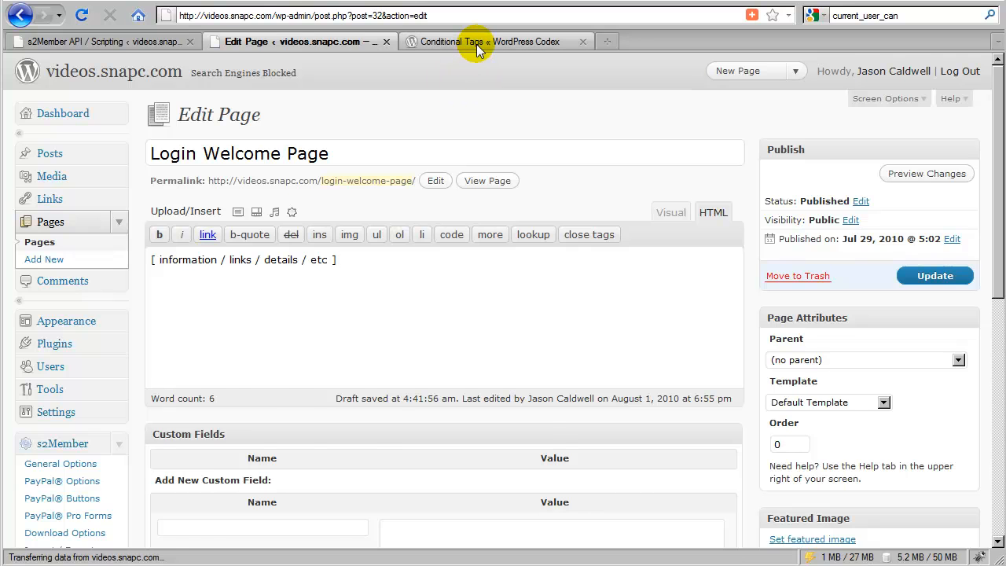
# Step: Open the Codex Conditional Tags page and read down through is_page, is_category and is_tag
pyautogui.click(480, 41)
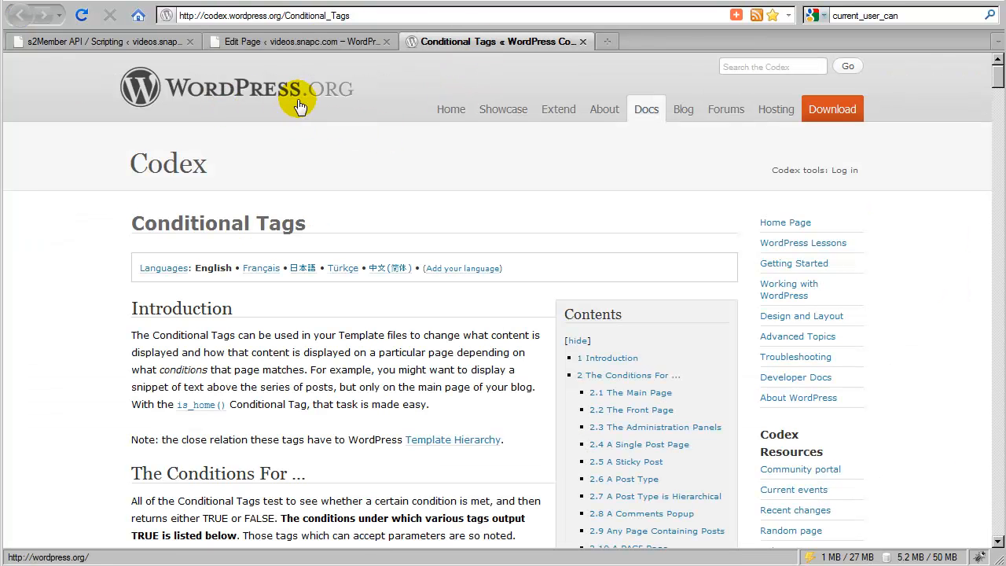
pyautogui.moveTo(238, 112)
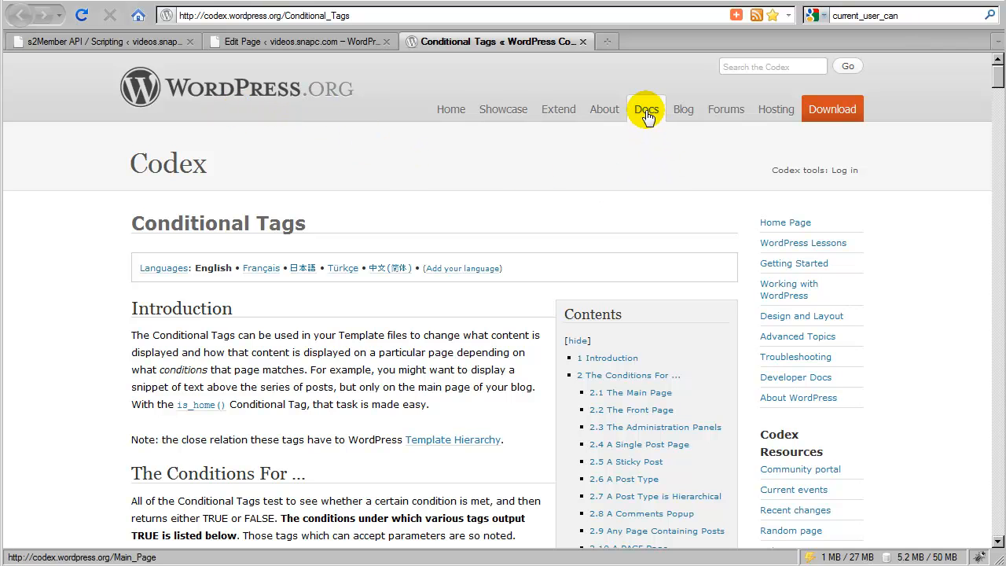
pyautogui.moveTo(774, 66)
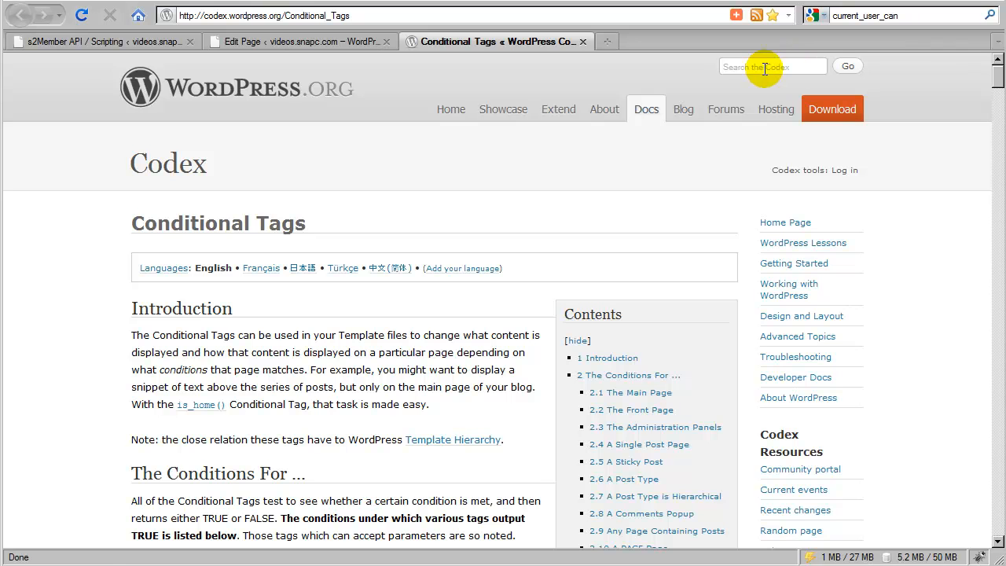
pyautogui.moveTo(239, 242)
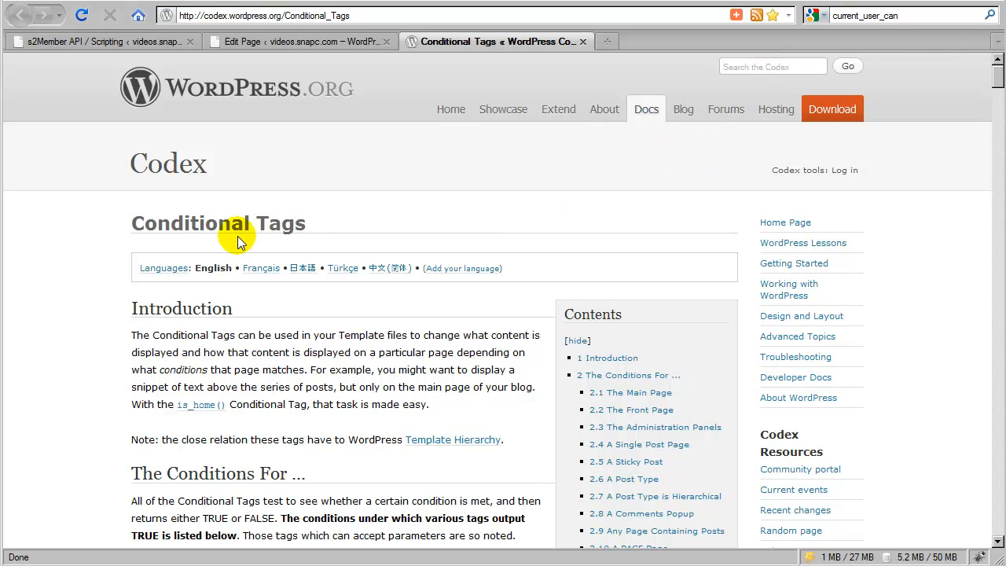
pyautogui.moveTo(181, 207)
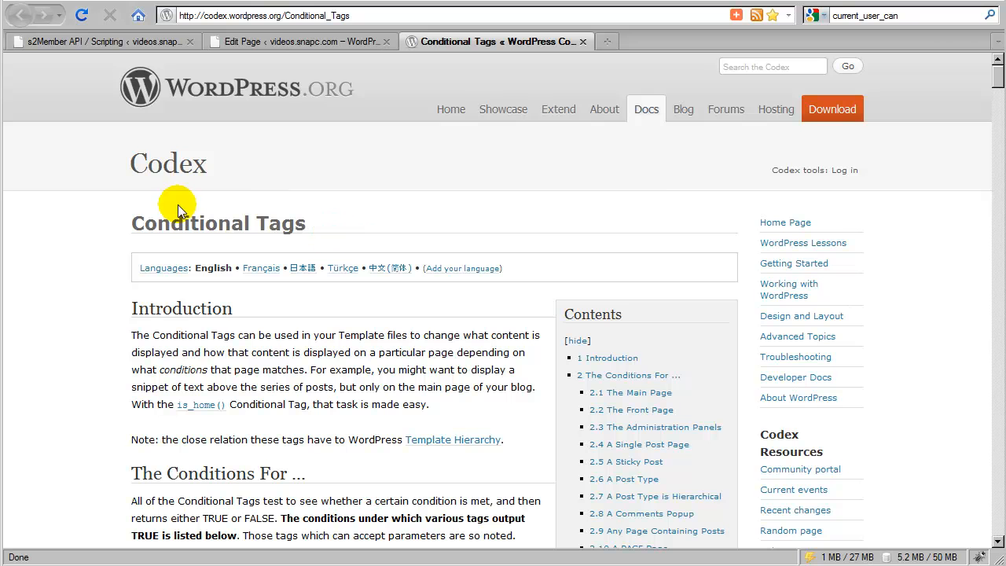
pyautogui.scroll(-3)
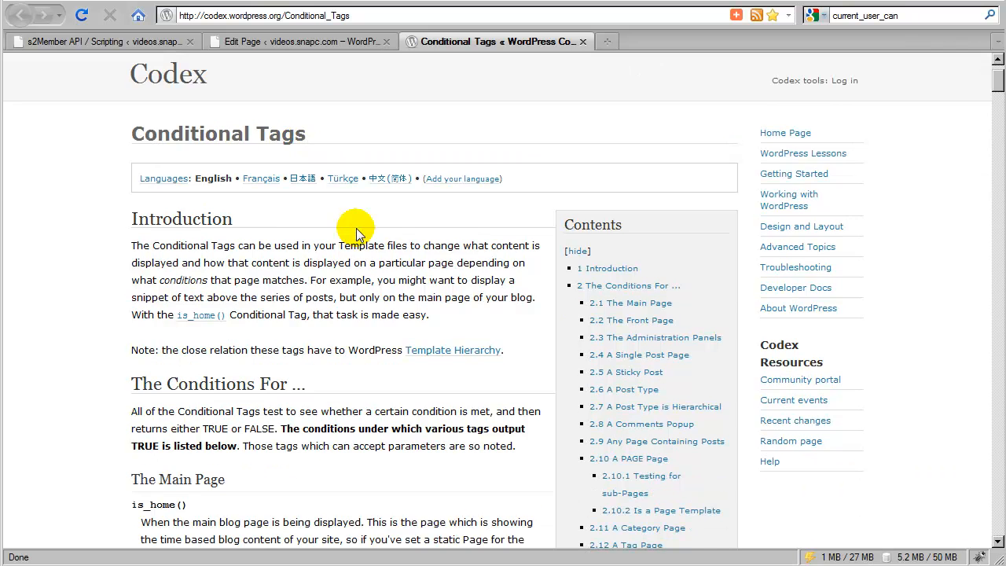
pyautogui.scroll(-3)
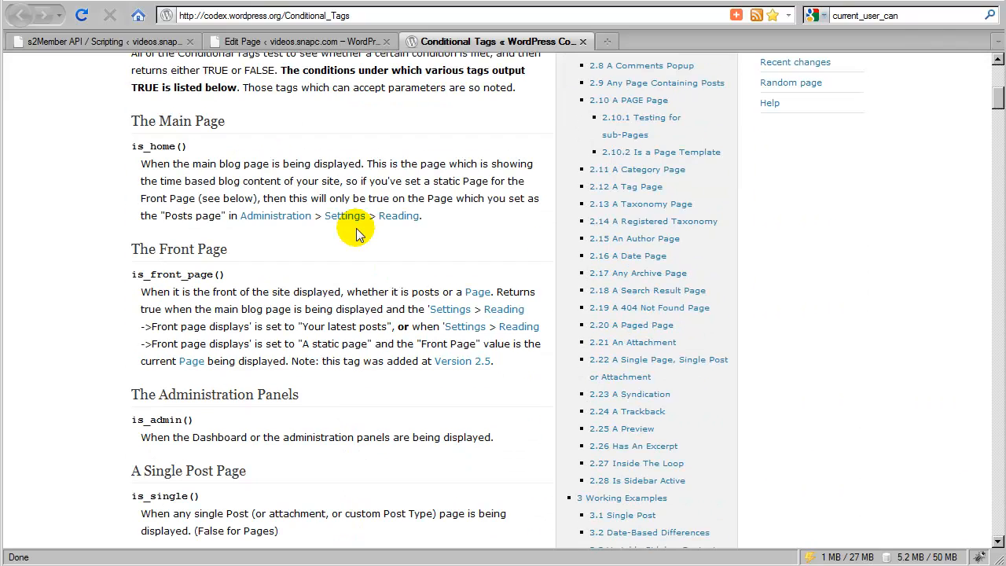
pyautogui.scroll(-3)
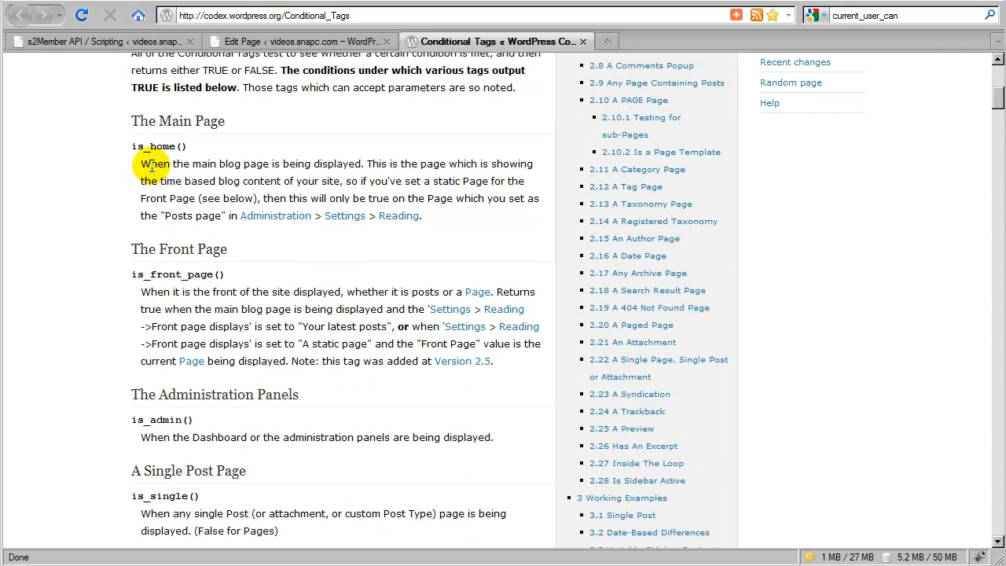
pyautogui.scroll(-3)
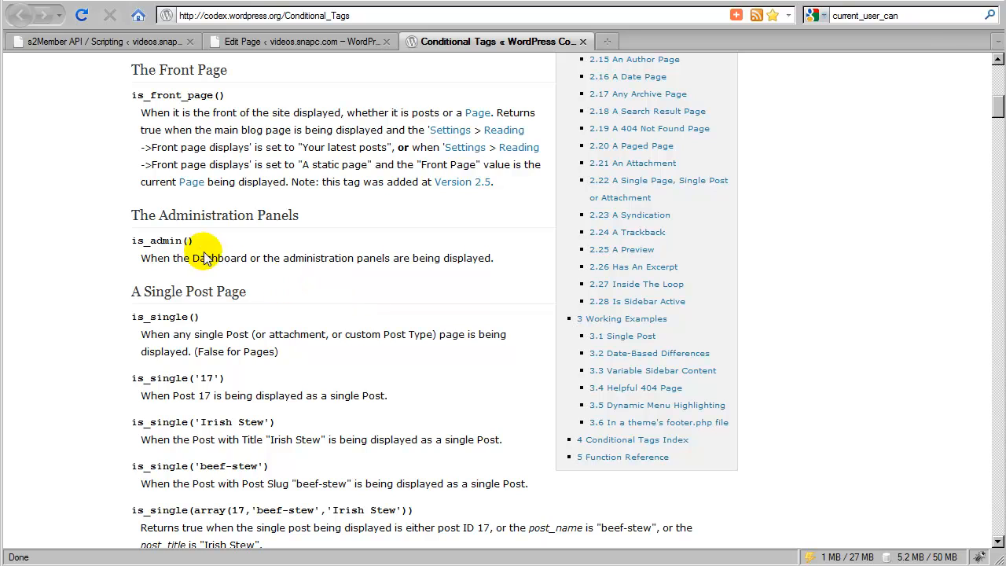
pyautogui.scroll(-3)
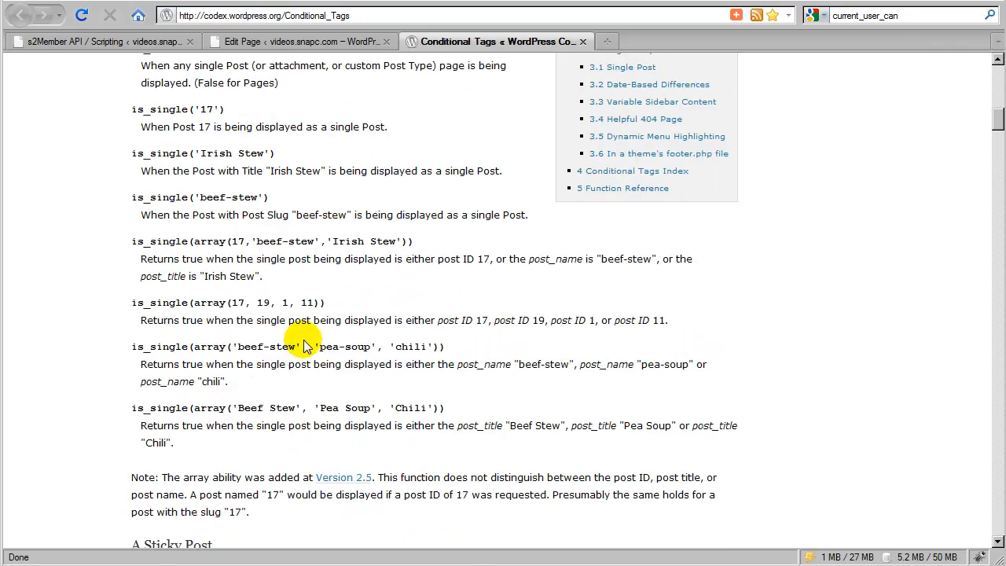
pyautogui.scroll(-3)
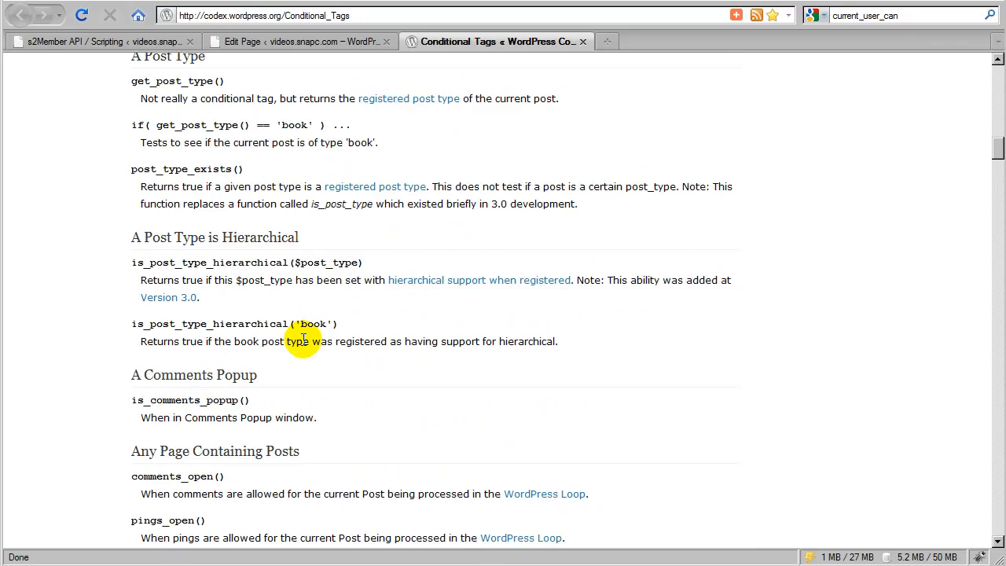
pyautogui.scroll(-3)
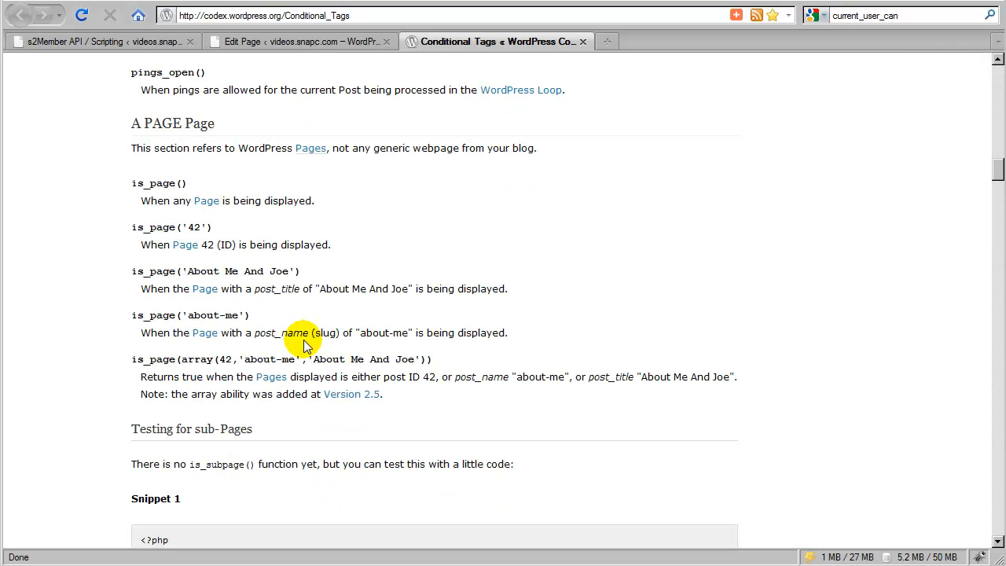
pyautogui.scroll(-3)
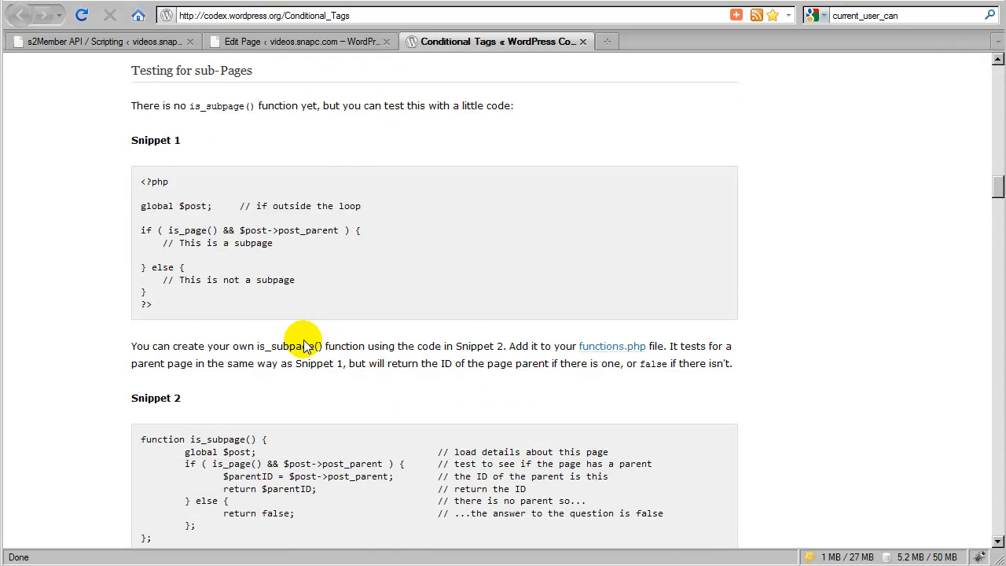
pyautogui.scroll(-3)
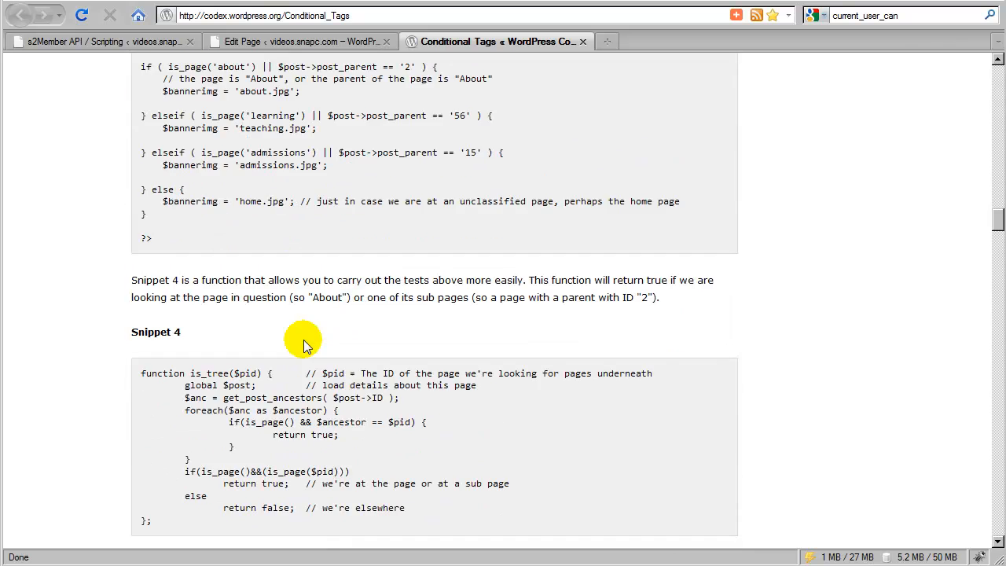
pyautogui.scroll(-3)
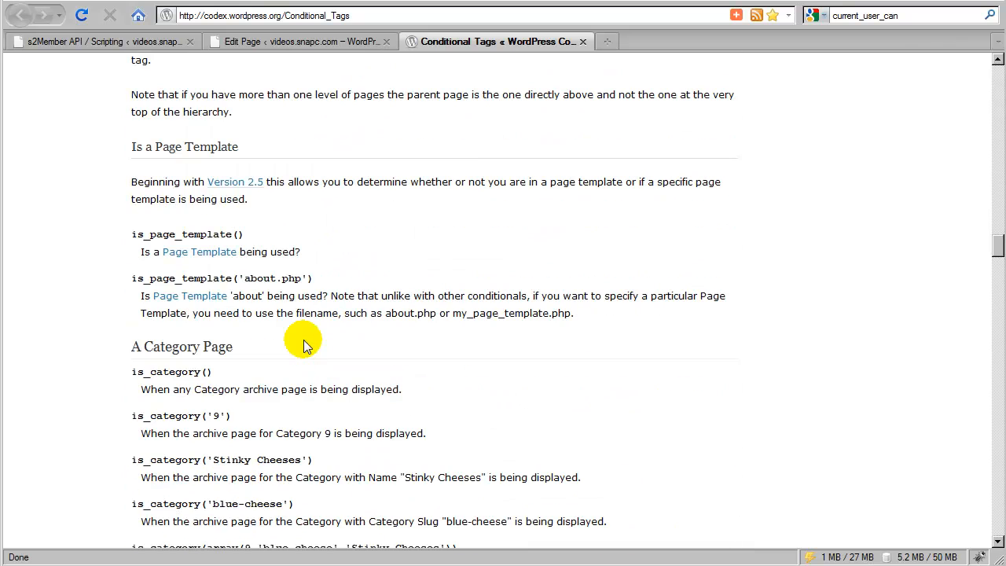
pyautogui.moveTo(273, 345)
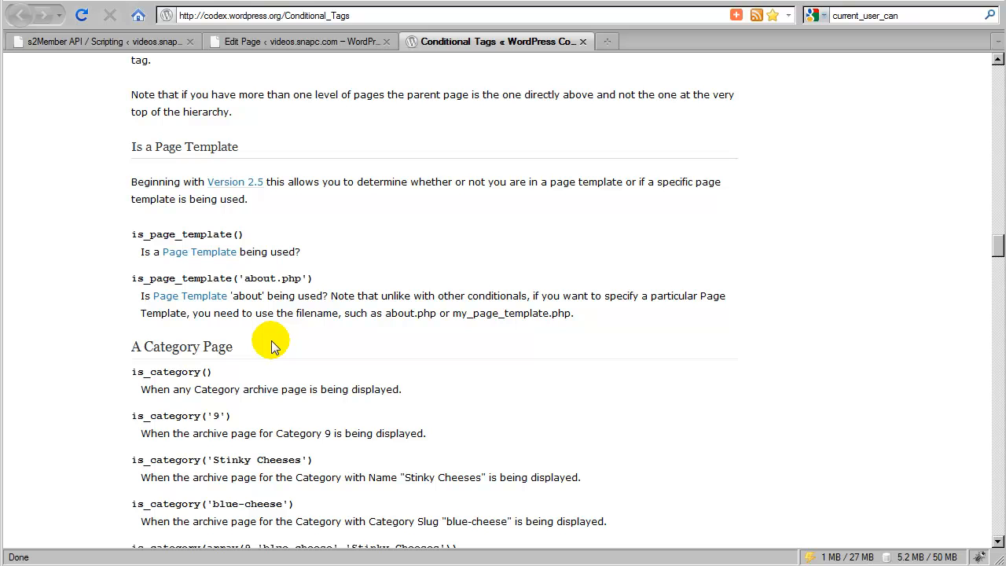
pyautogui.moveTo(338, 259)
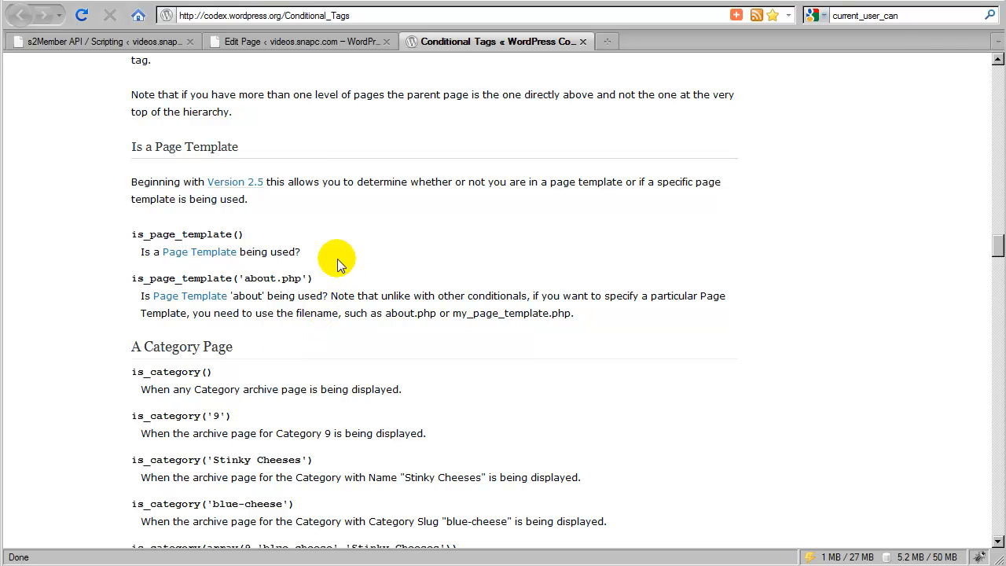
pyautogui.moveTo(277, 238)
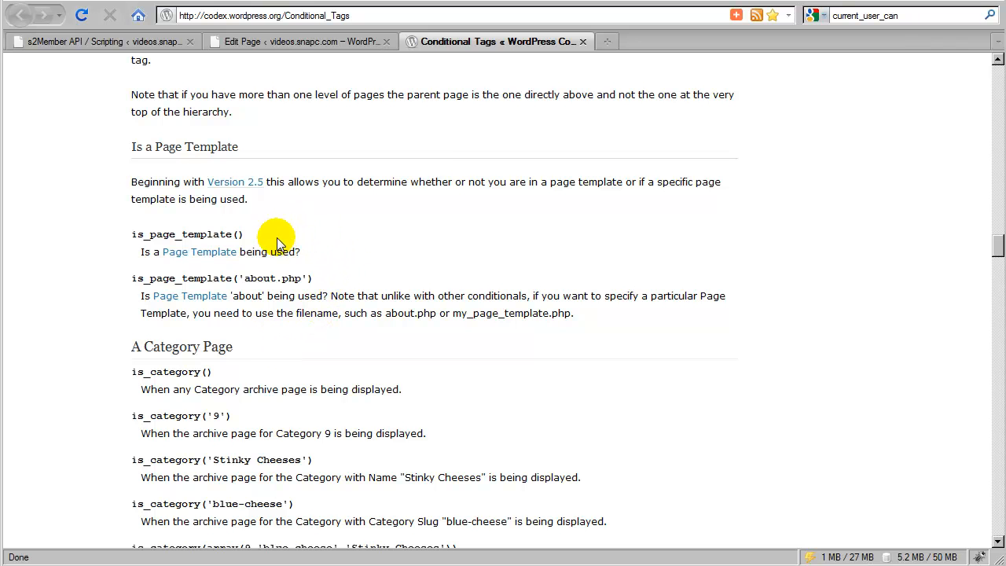
pyautogui.scroll(-3)
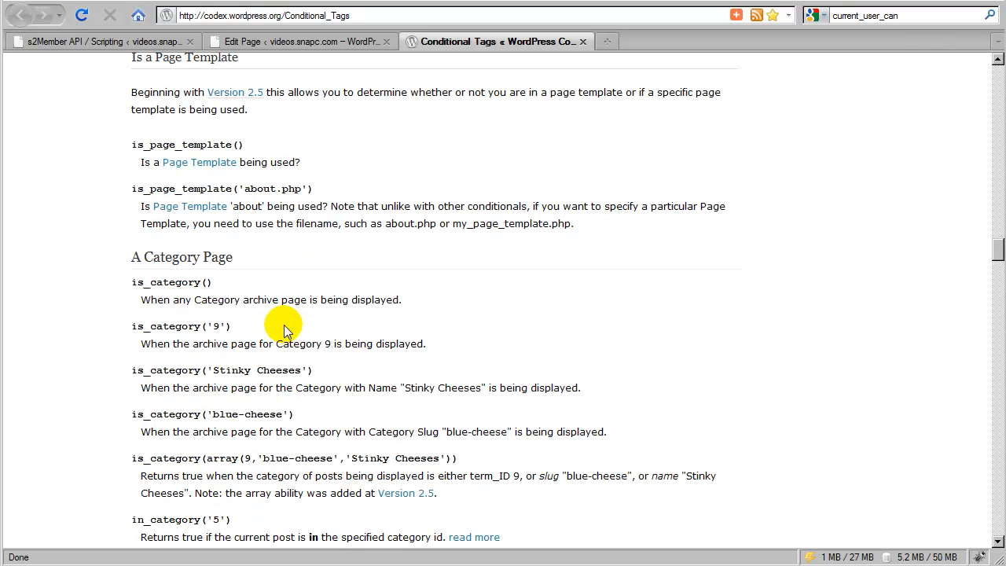
pyautogui.scroll(-3)
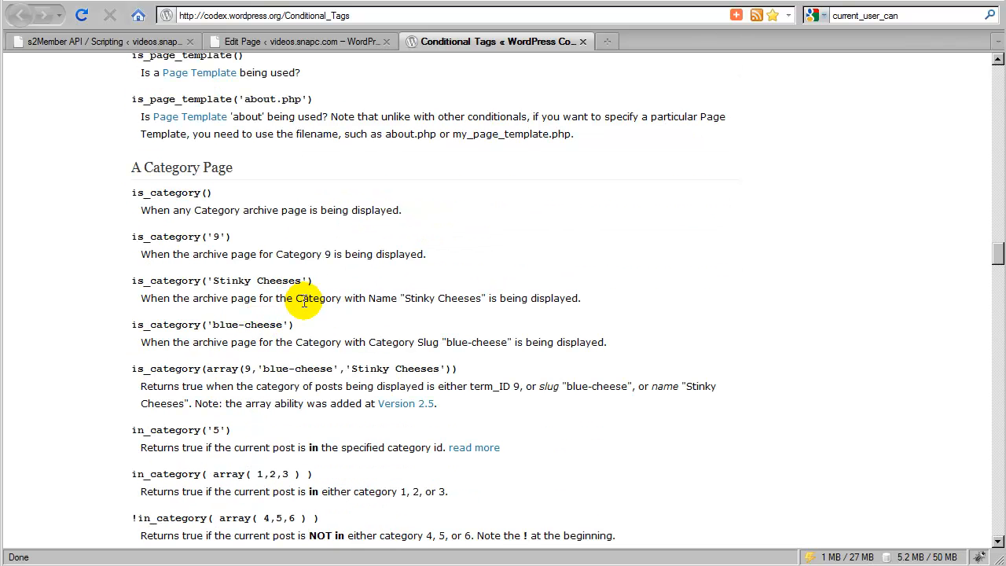
pyautogui.scroll(-3)
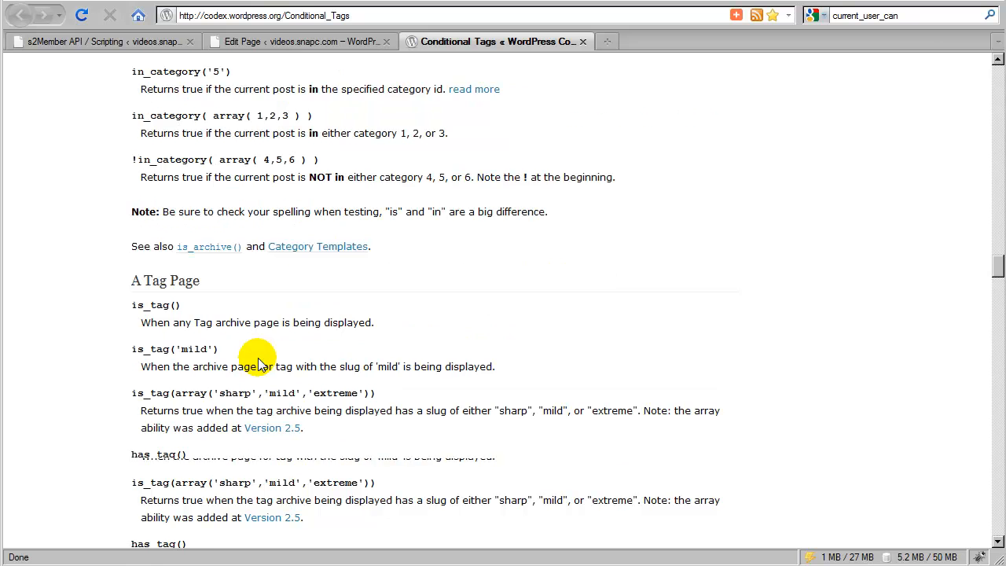
pyautogui.scroll(-3)
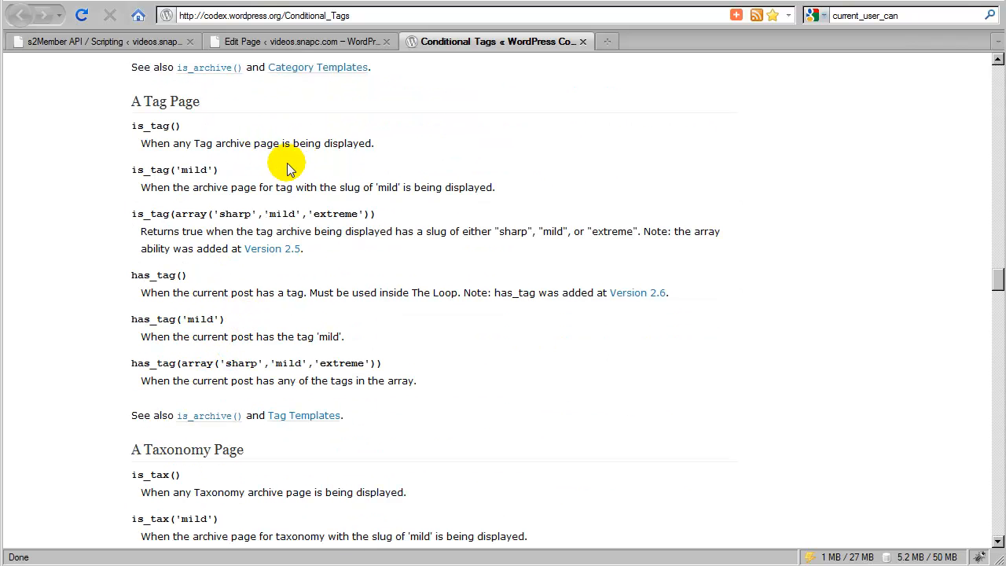
pyautogui.moveTo(294, 175)
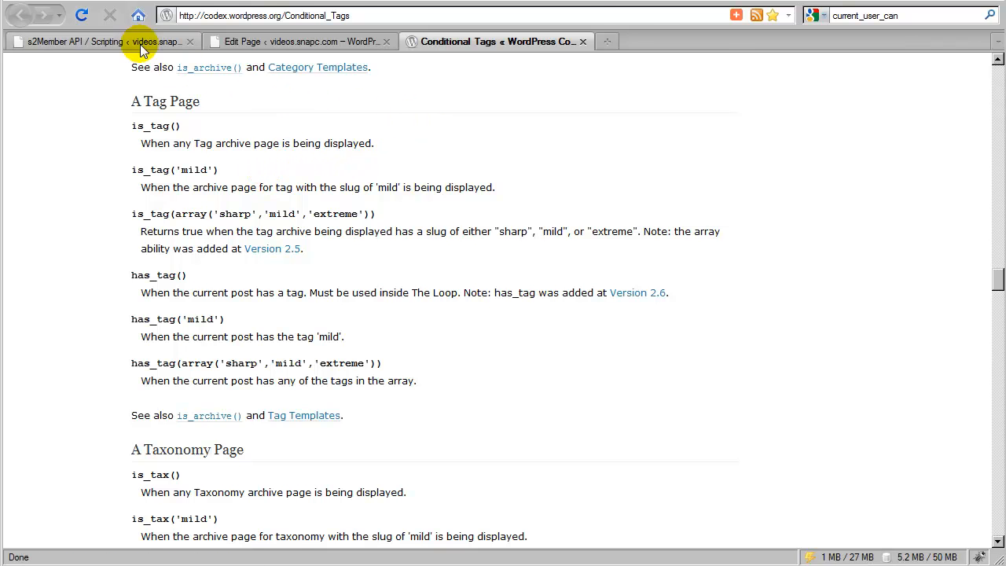
# Step: Go back to the s2Member API / Scripting tab with the Advanced Conditionals examples
pyautogui.click(103, 41)
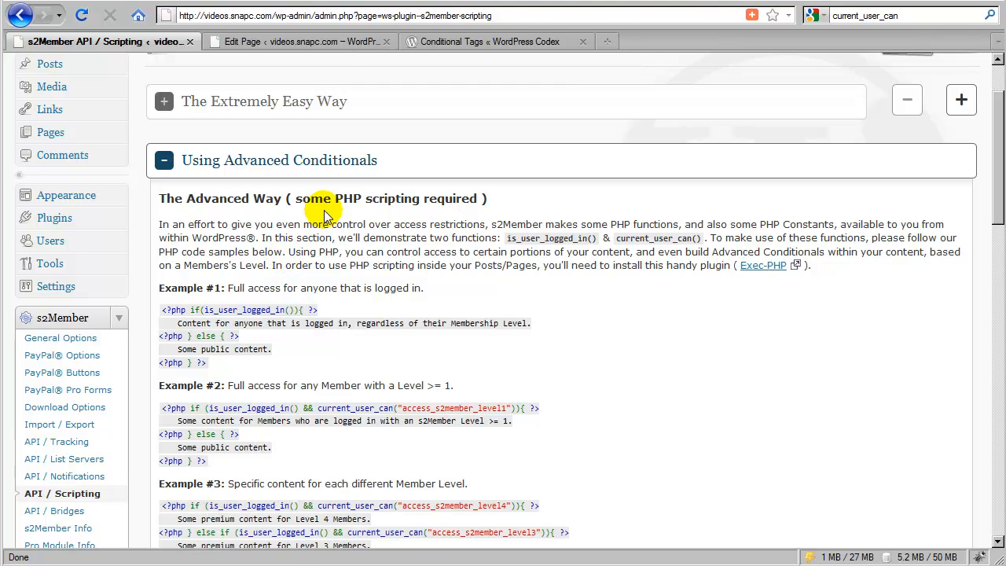
pyautogui.moveTo(379, 309)
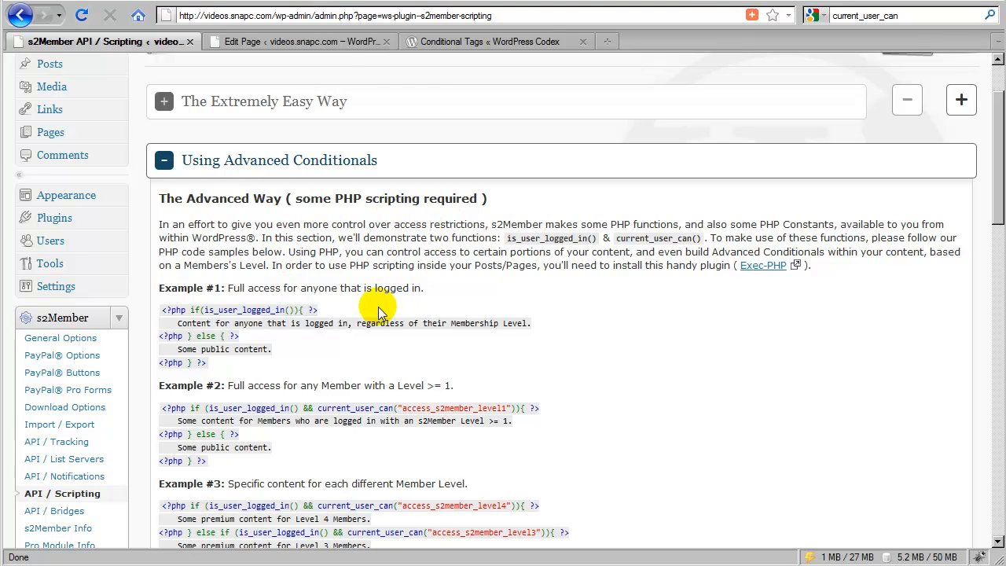
pyautogui.moveTo(319, 323)
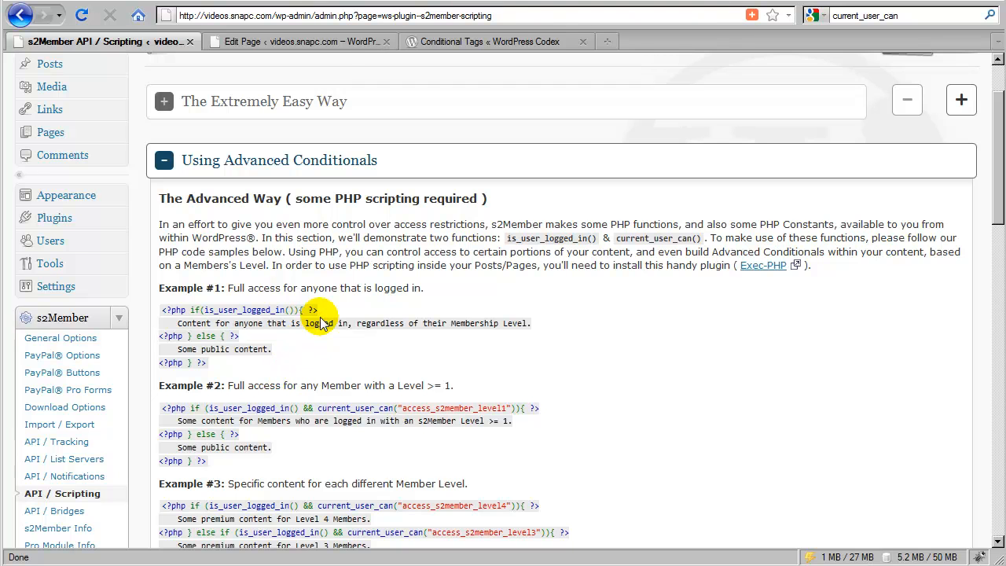
pyautogui.moveTo(429, 300)
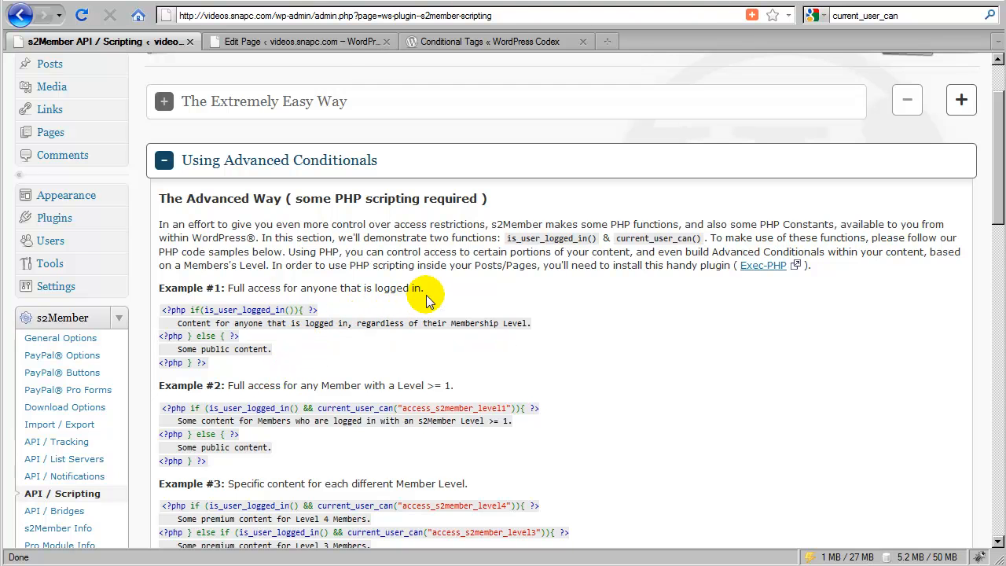
pyautogui.moveTo(750, 271)
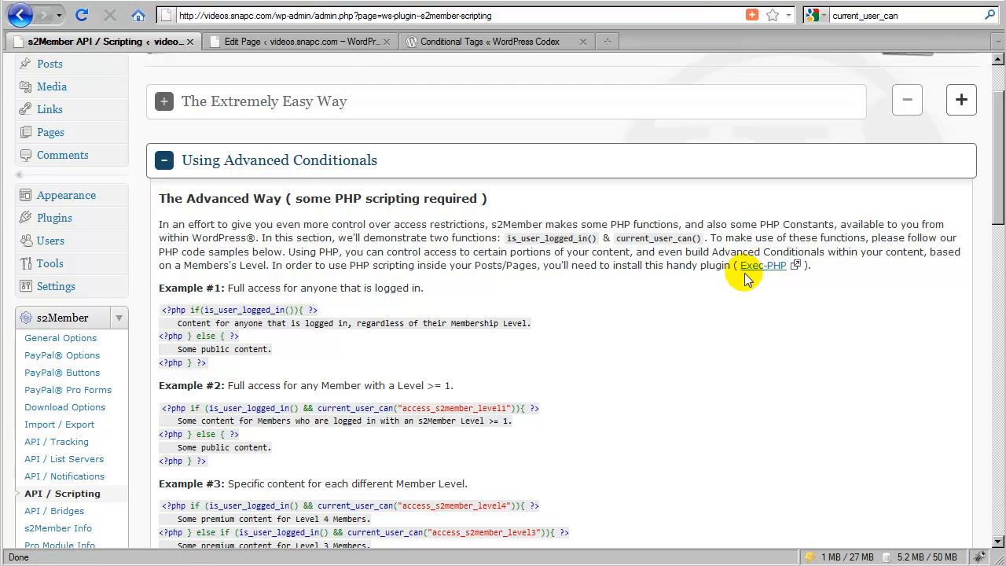
pyautogui.moveTo(661, 298)
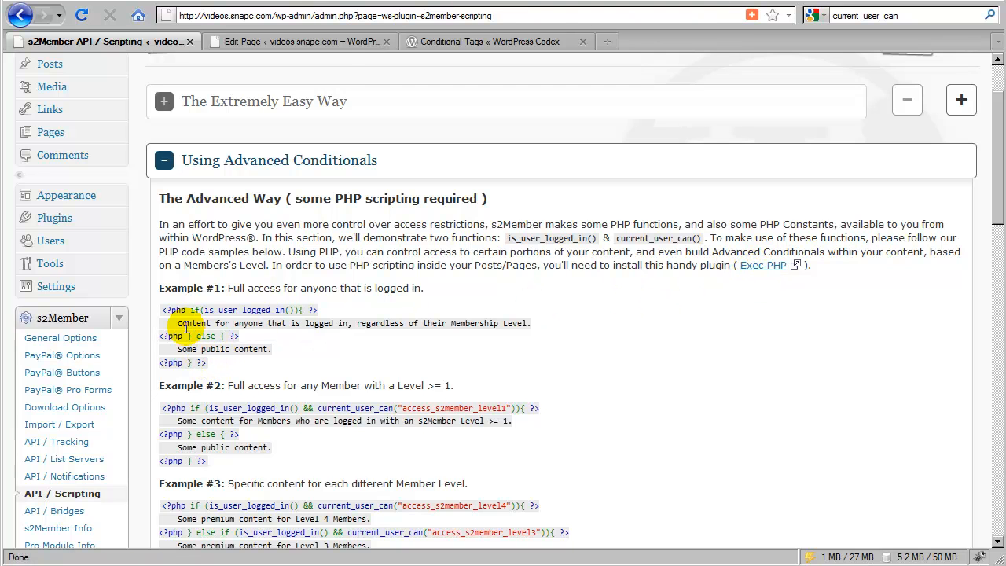
pyautogui.moveTo(469, 299)
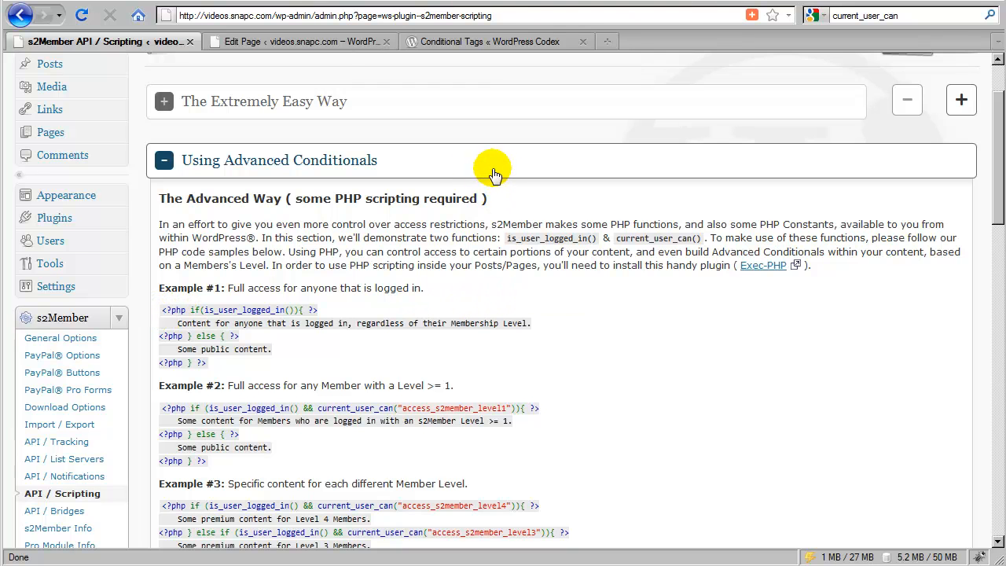
# Step: Collapse the Using Advanced Conditionals section and scroll through the remaining section headings
pyautogui.click(164, 160)
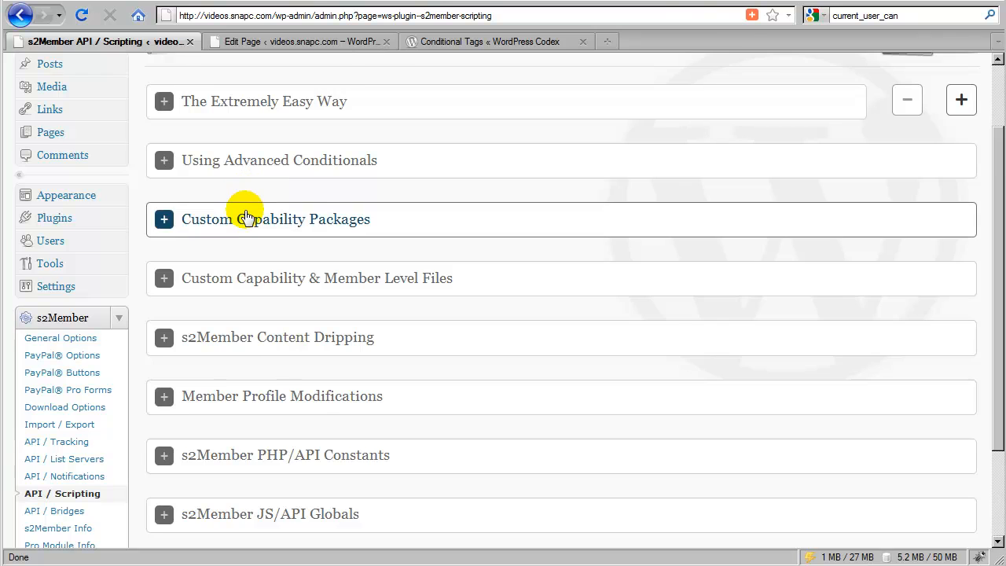
pyautogui.scroll(-3)
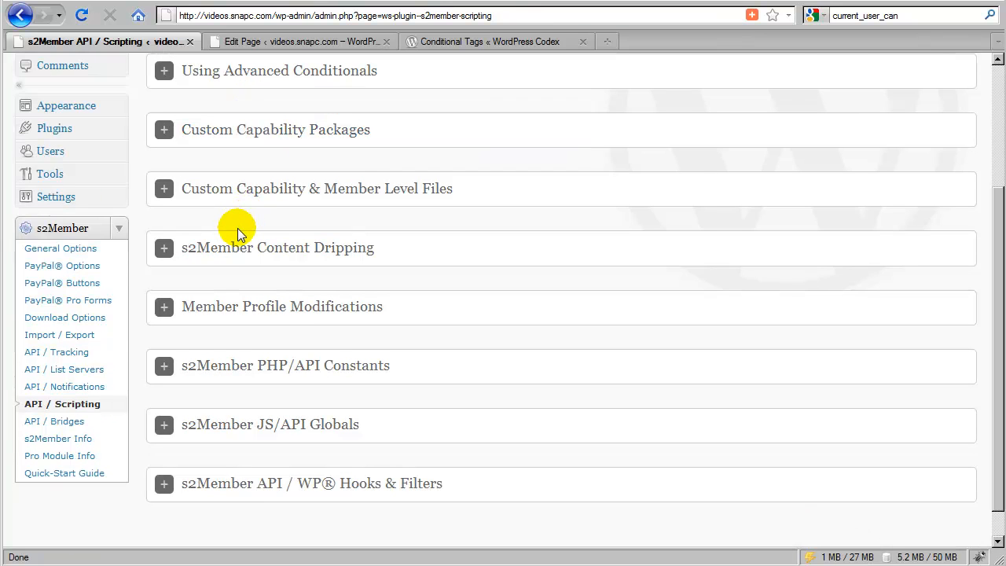
pyautogui.moveTo(292, 102)
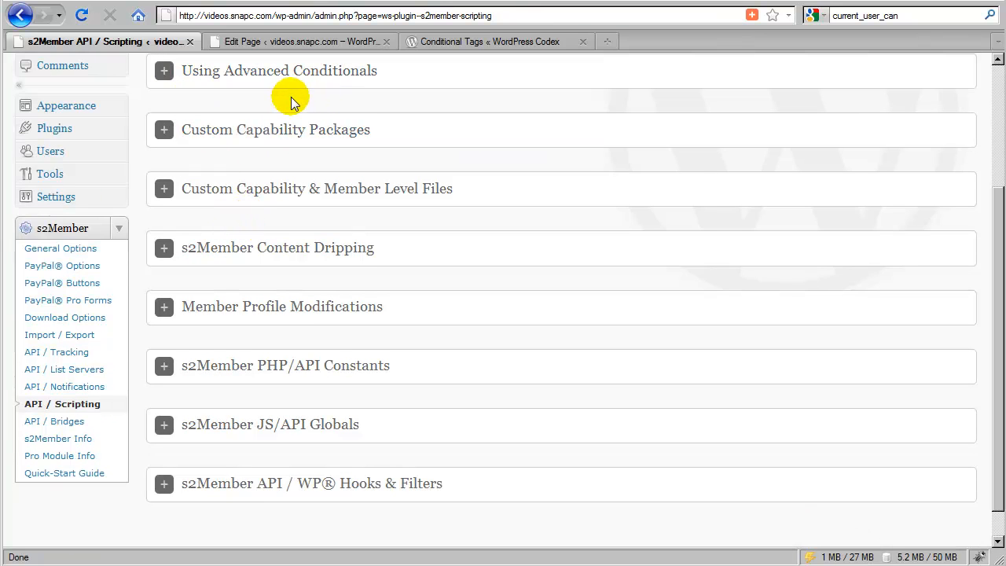
pyautogui.moveTo(62, 284)
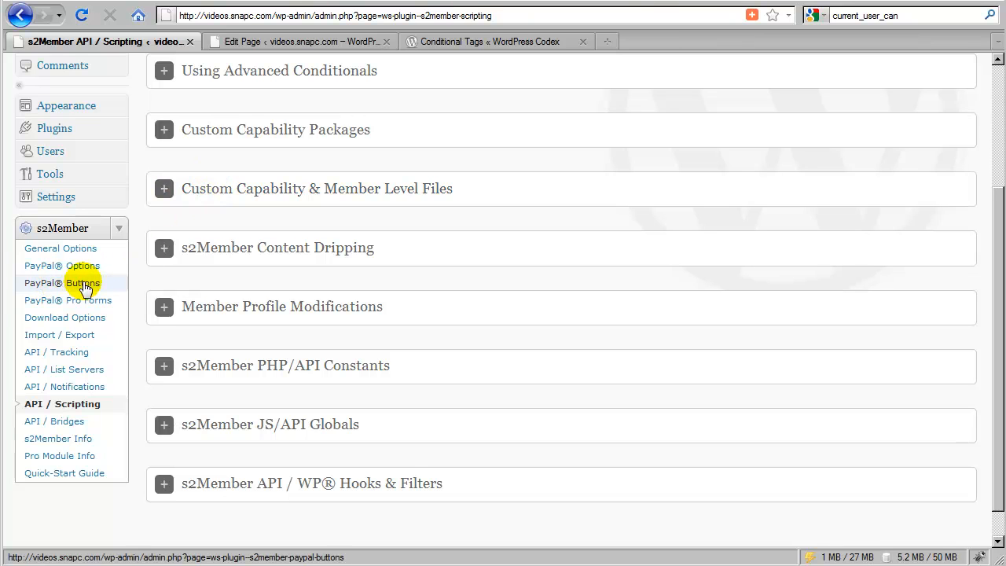
pyautogui.moveTo(94, 285)
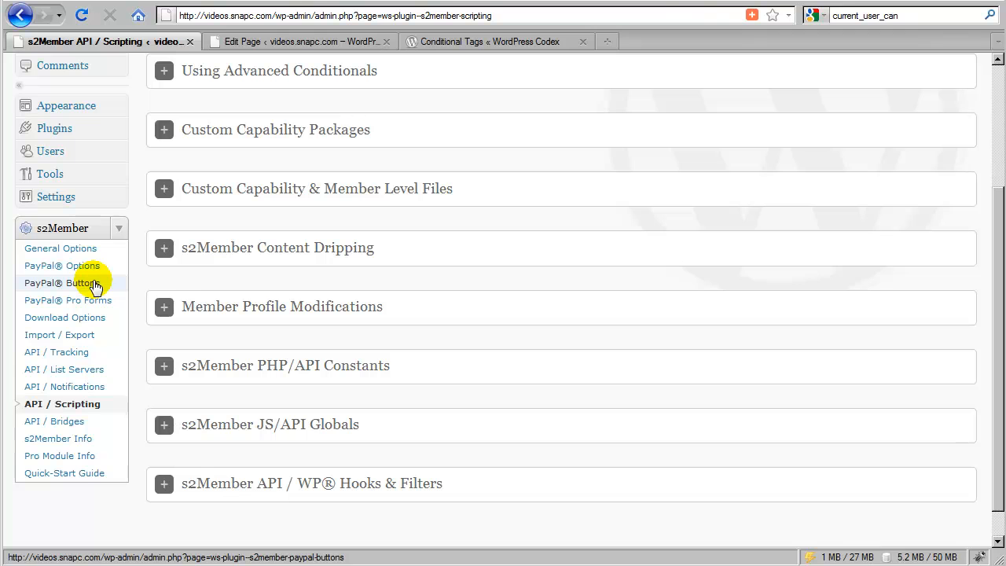
pyautogui.moveTo(56, 287)
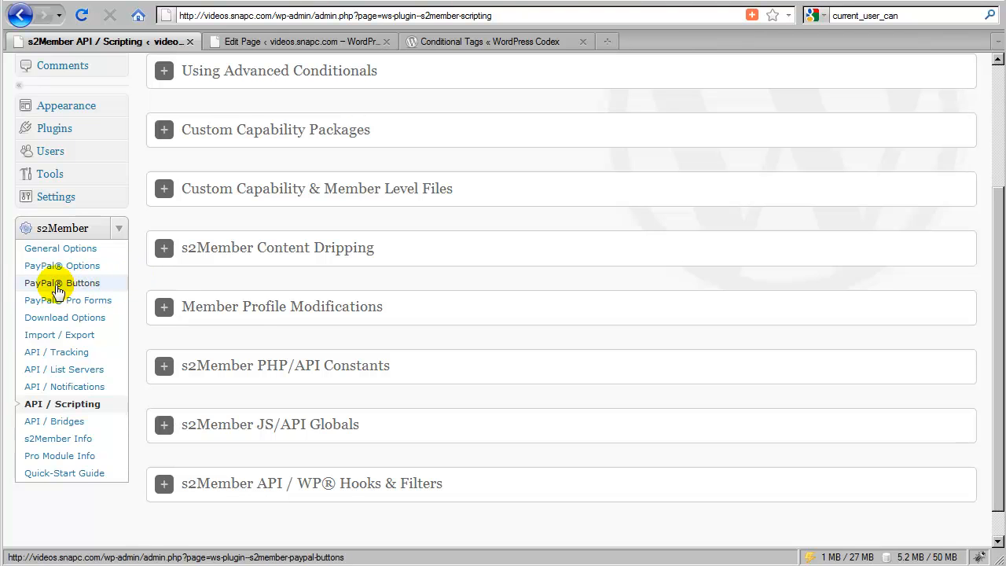
pyautogui.moveTo(72, 290)
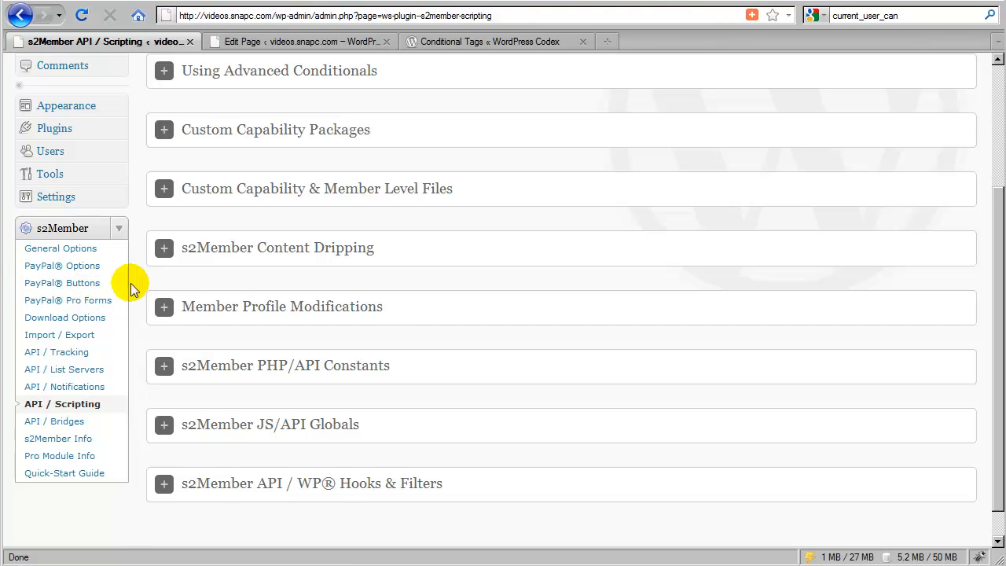
pyautogui.moveTo(195, 285)
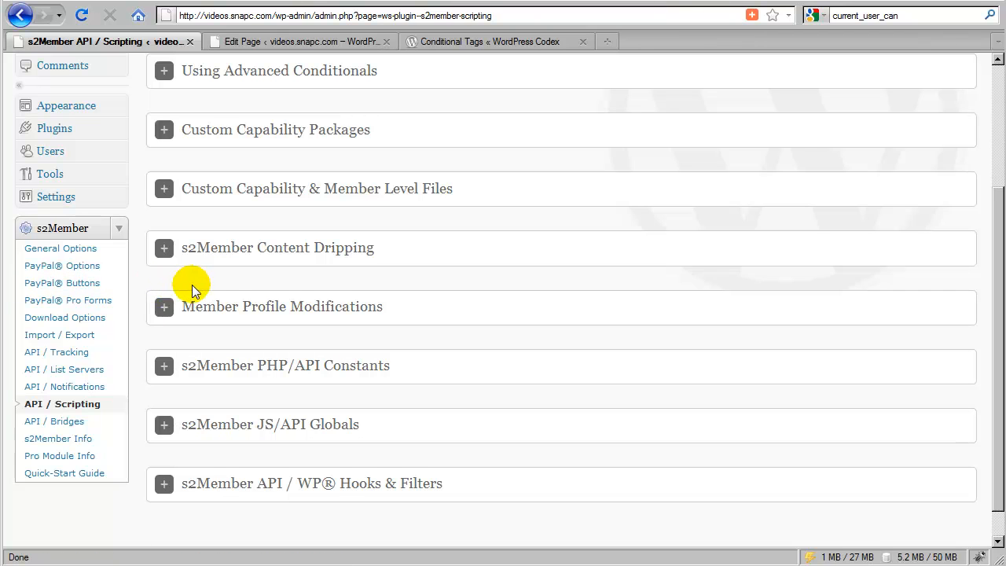